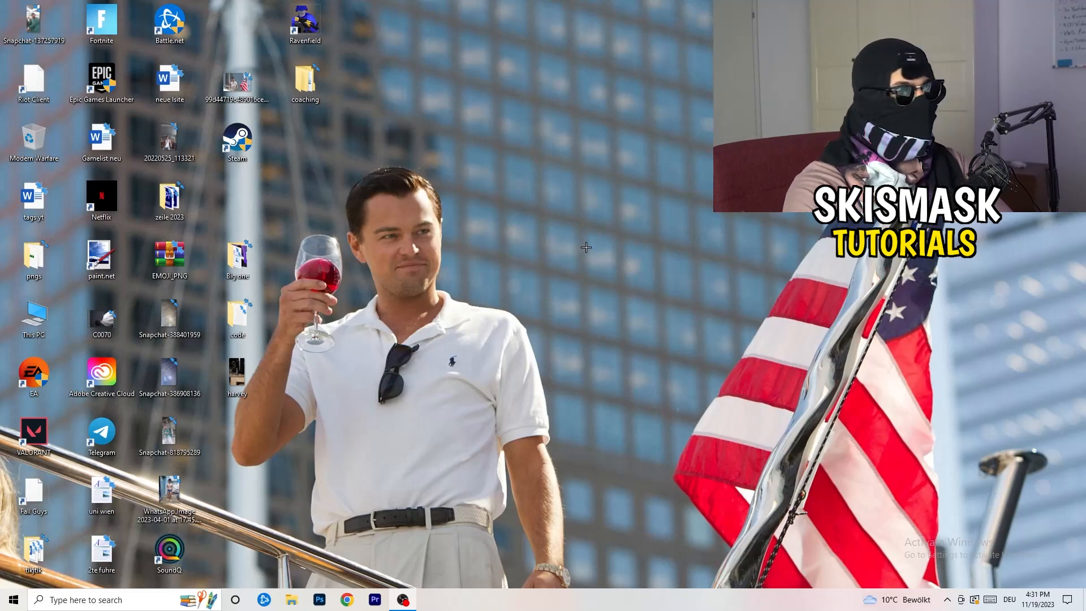
Step: Right-click the empty desktop to bring up its context menu with NVIDIA Control Panel
right_click(586, 247)
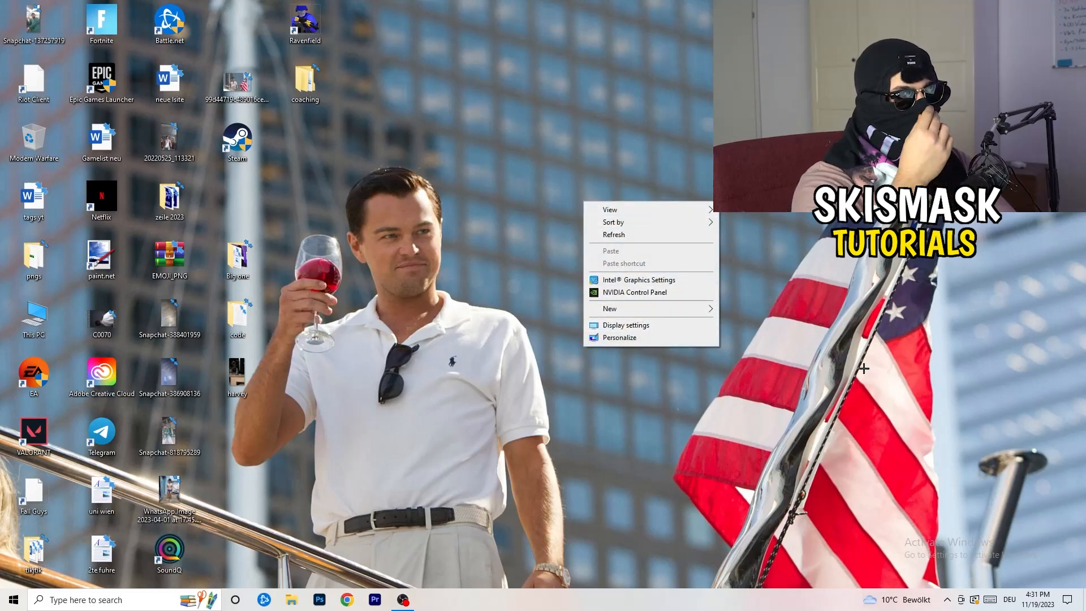
mouse_move(954, 401)
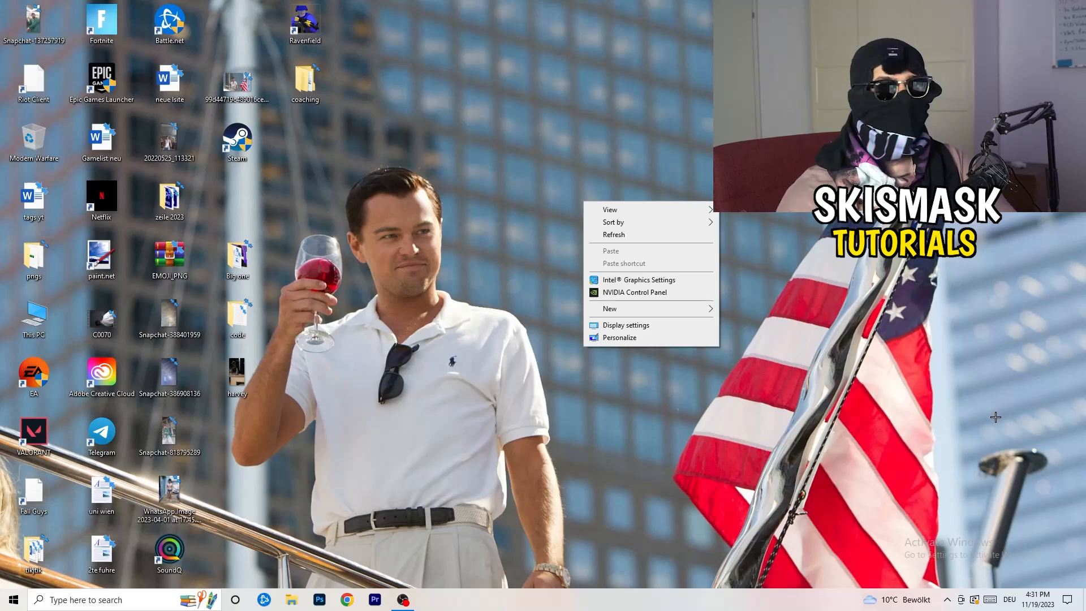
mouse_move(1026, 427)
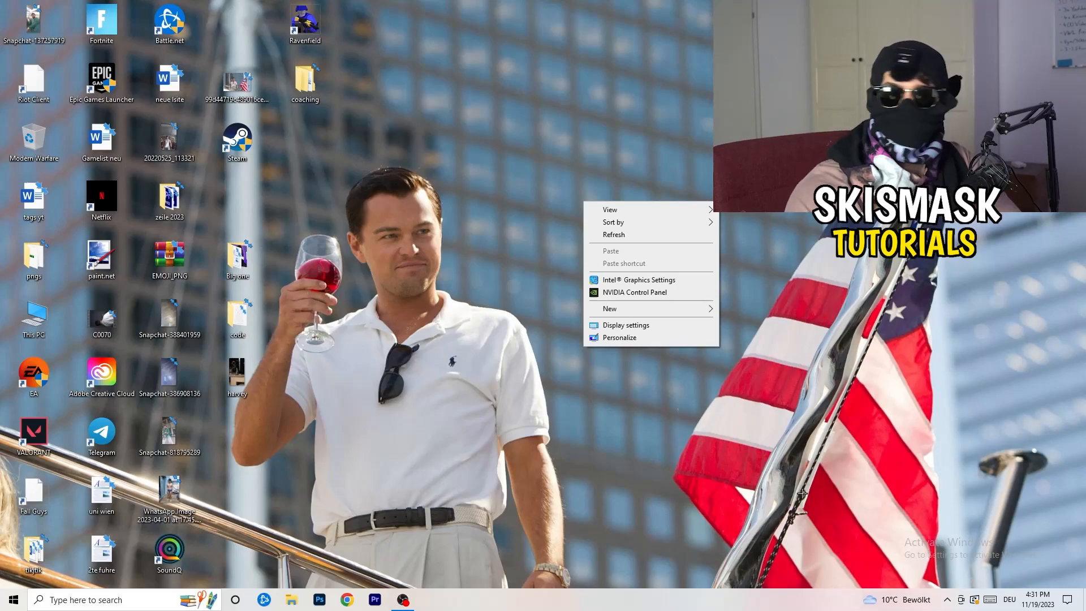
mouse_move(620, 292)
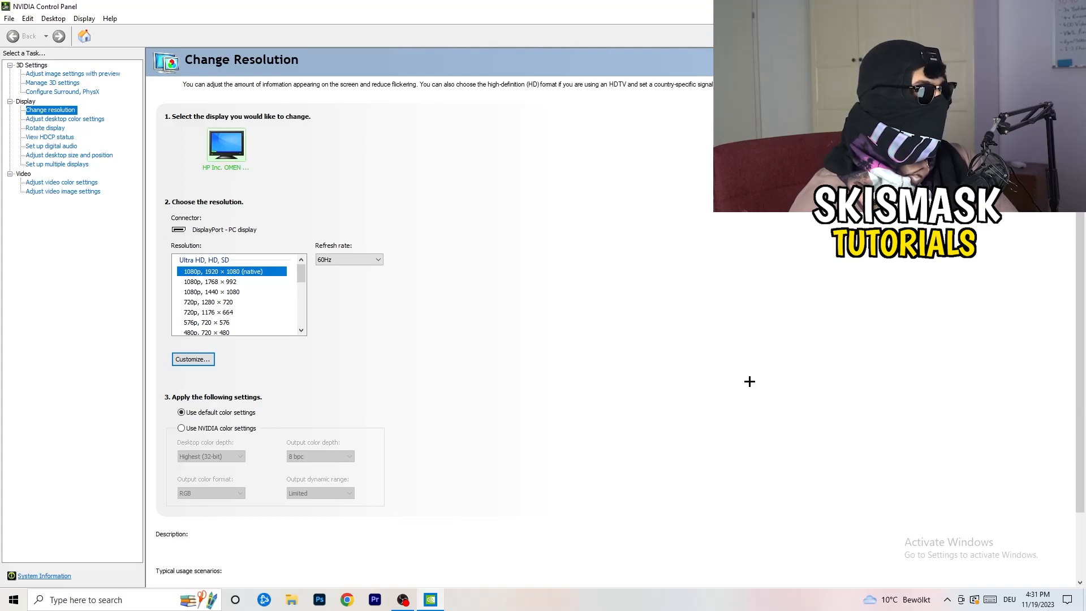
mouse_move(136, 159)
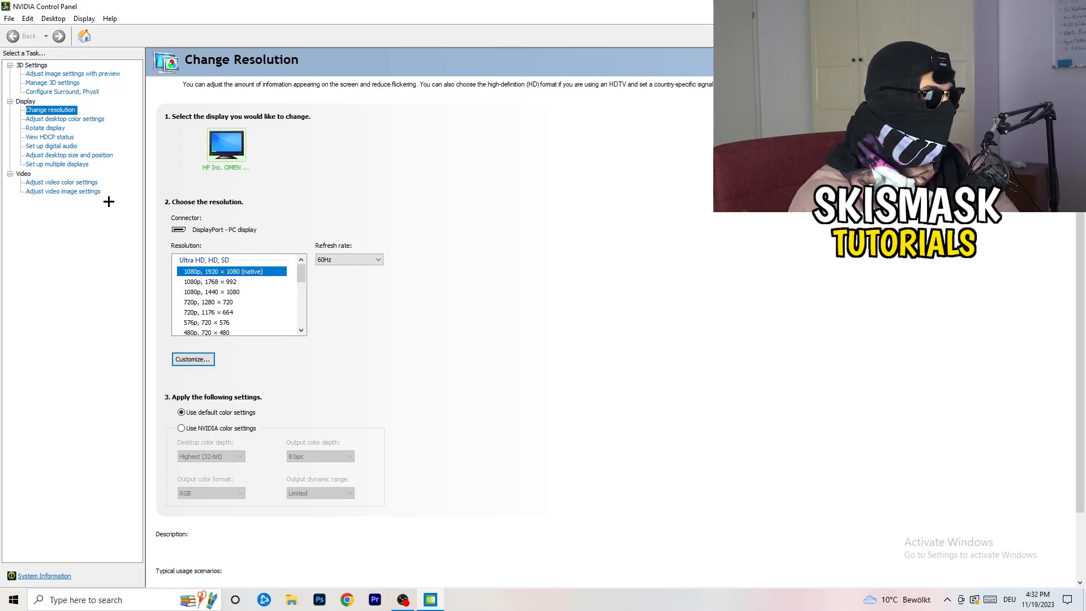
mouse_move(147, 199)
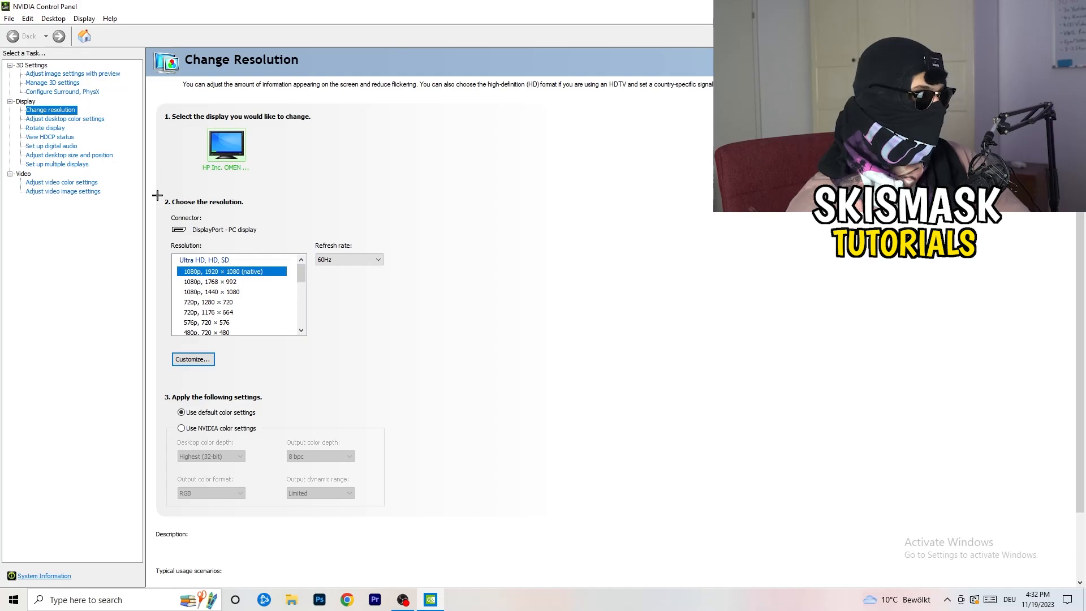
Step: Create a 1440 × 1040, 60 Hz custom resolution with CVT reduced blank timing
click(191, 359)
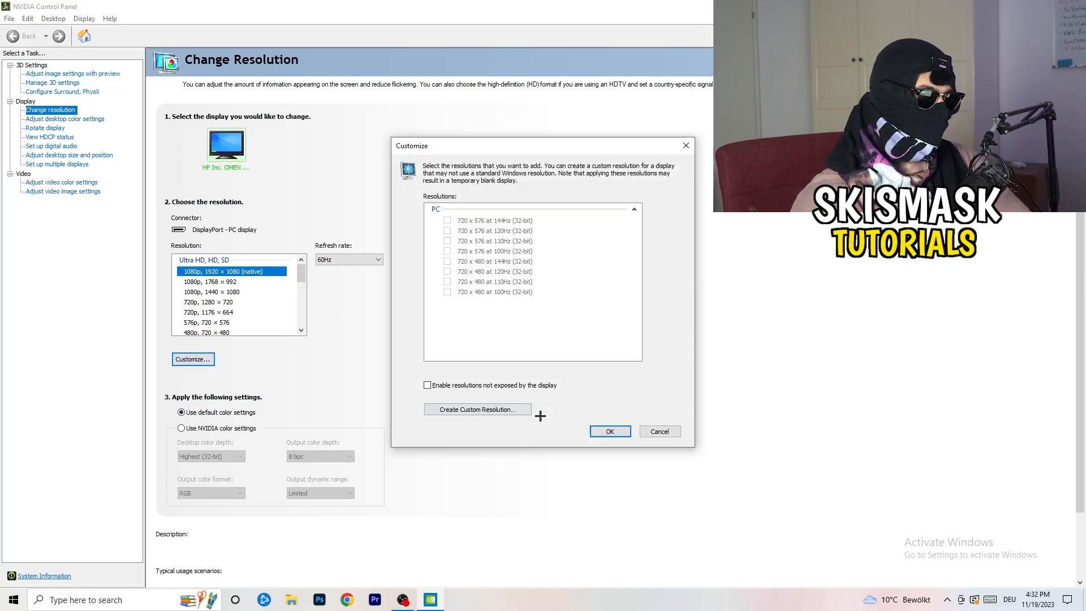
mouse_move(512, 439)
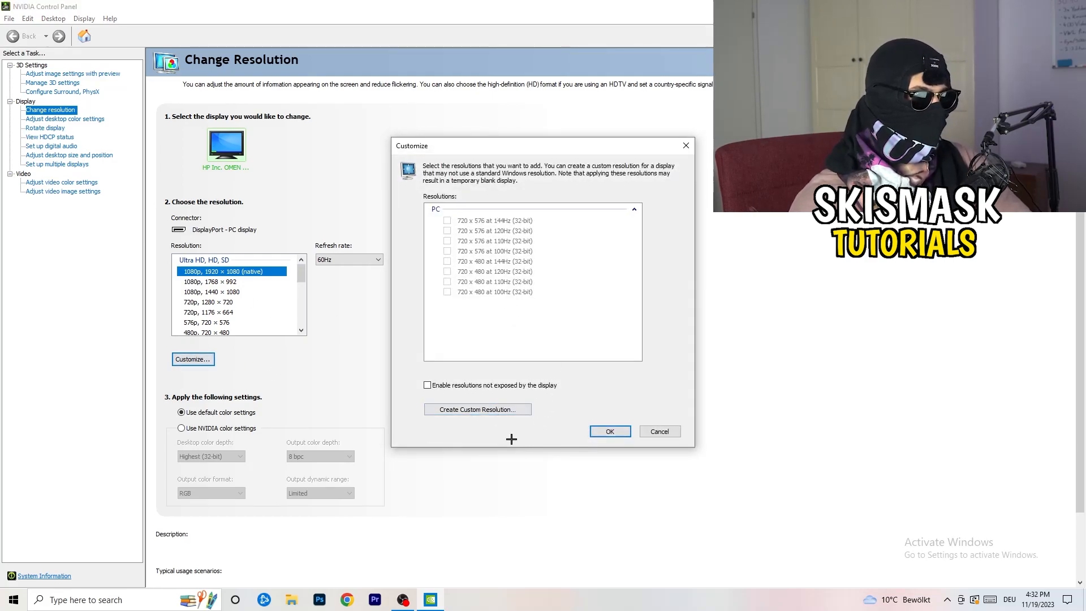
click(477, 409)
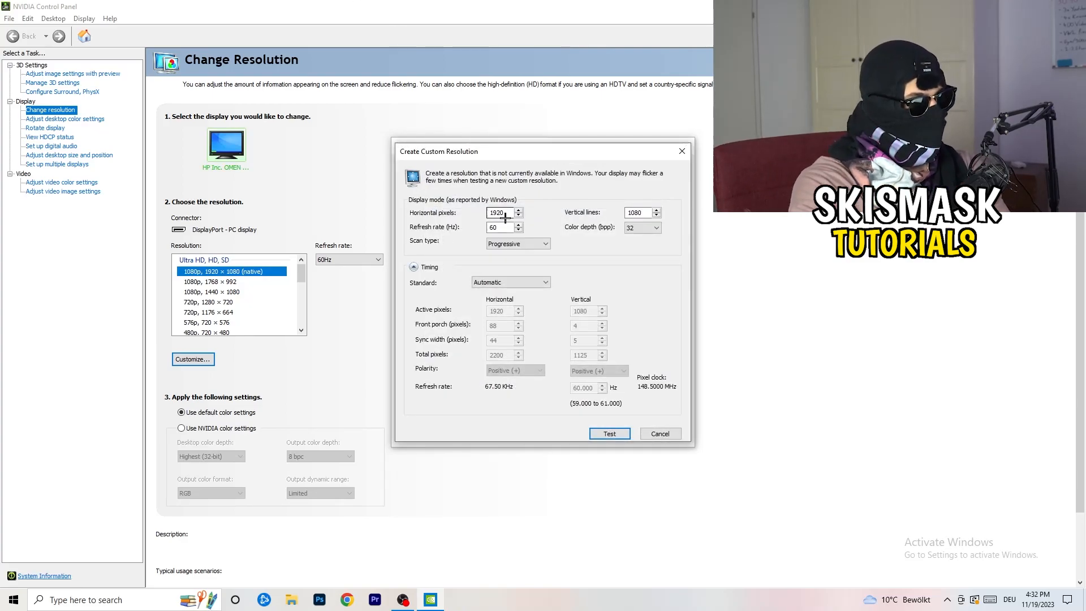
triple_click(499, 213)
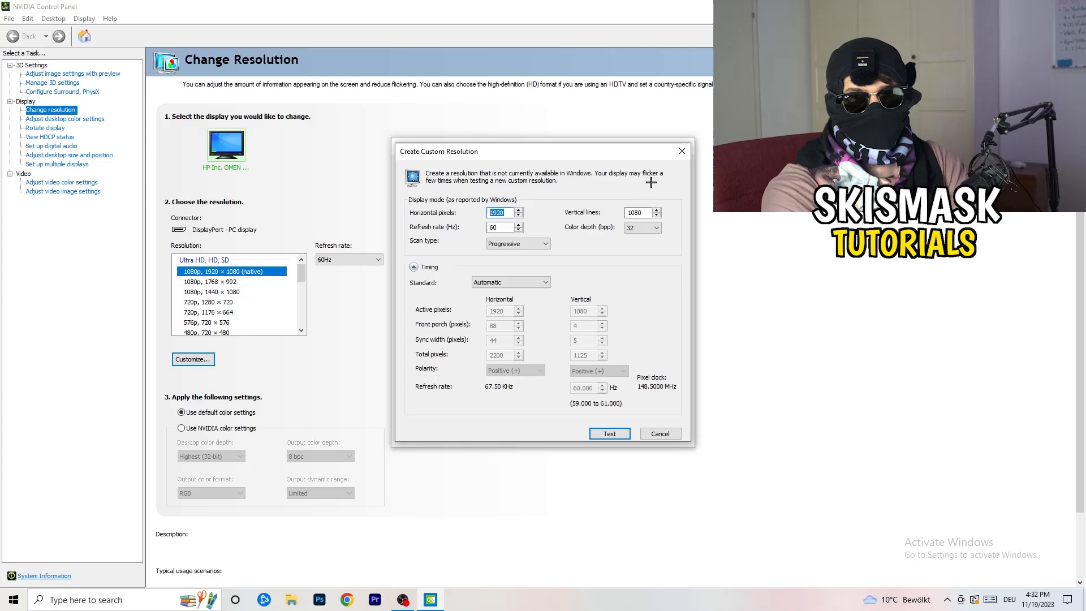
text(114)
click(642, 212)
text(1040)
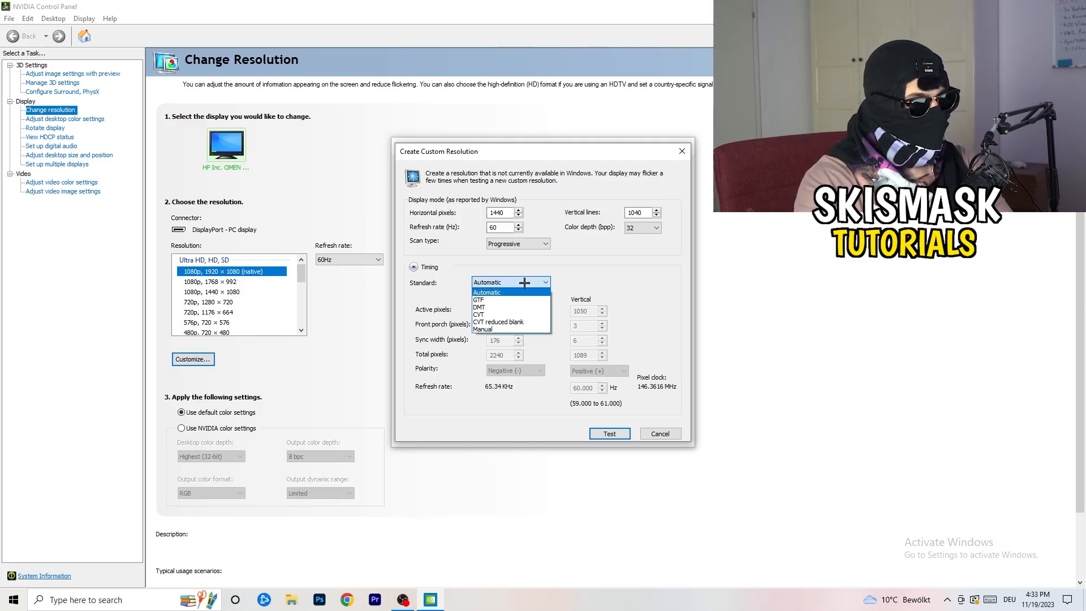
mouse_move(509, 315)
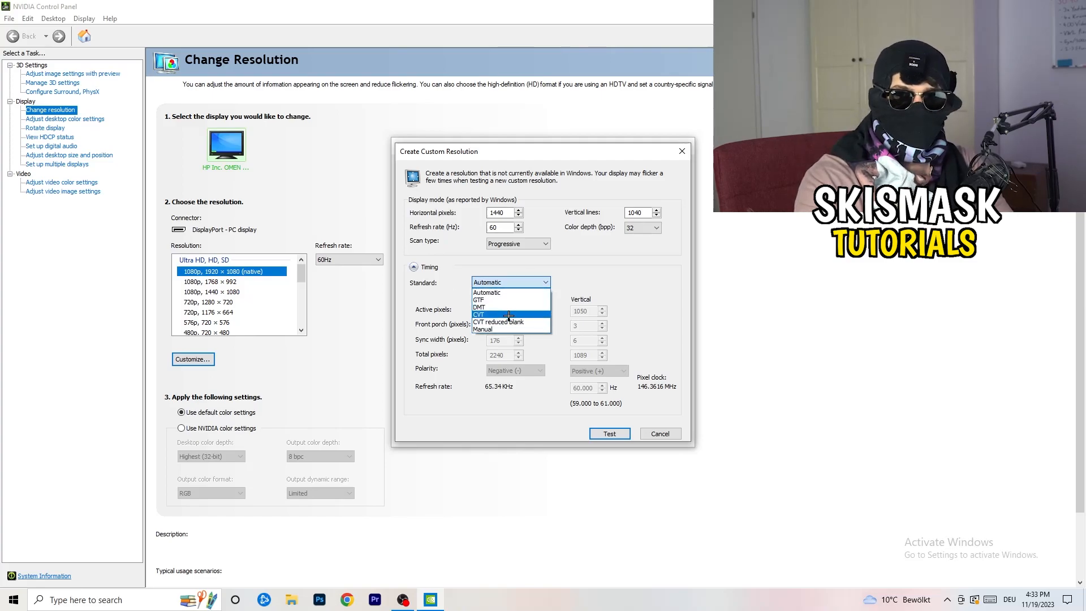
click(488, 292)
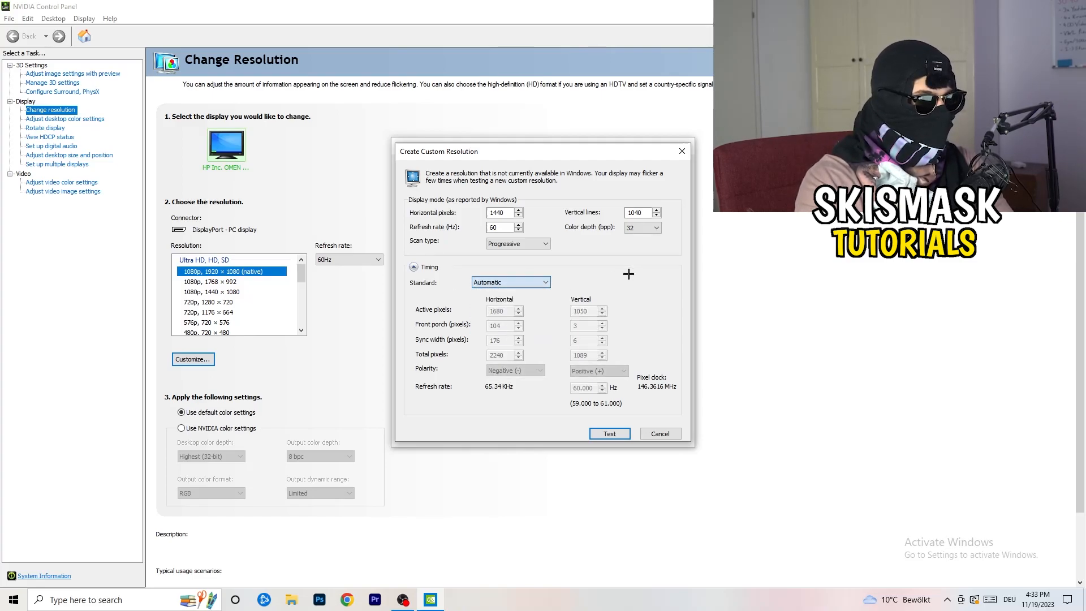
click(511, 281)
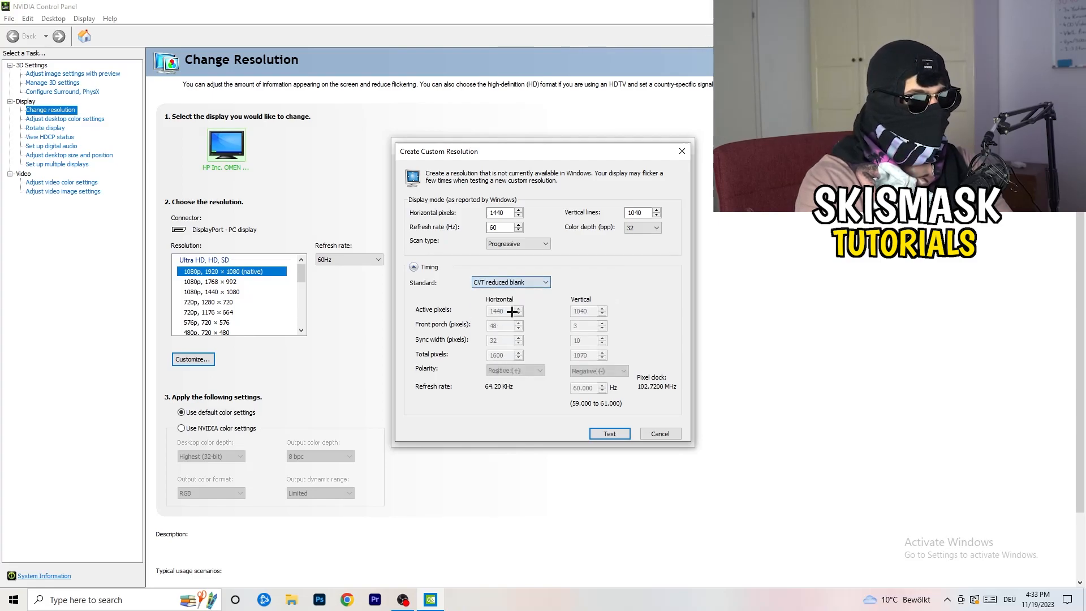
mouse_move(594, 319)
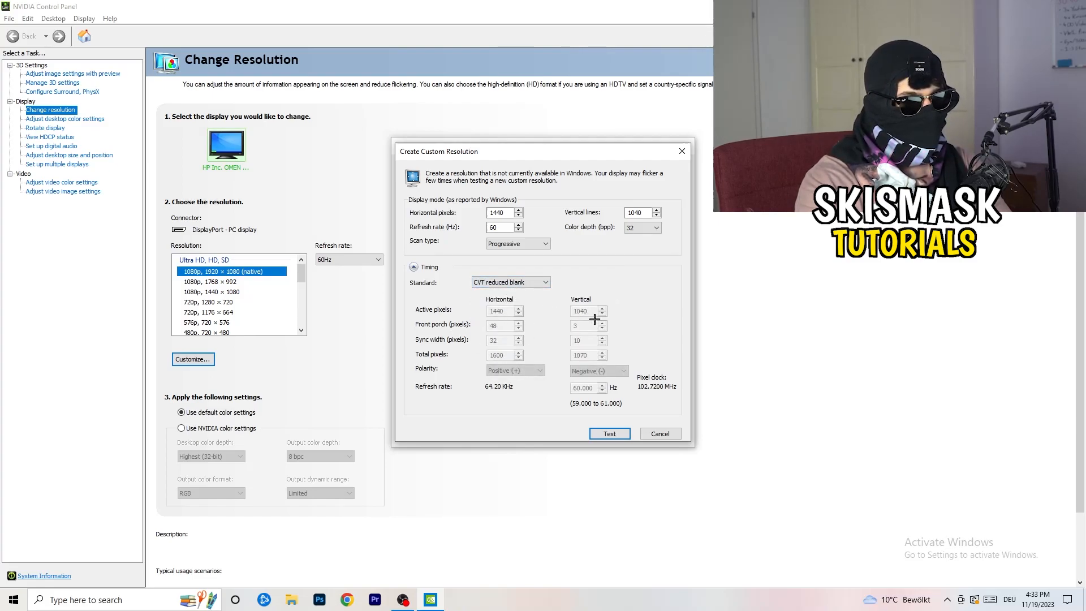
mouse_move(504, 294)
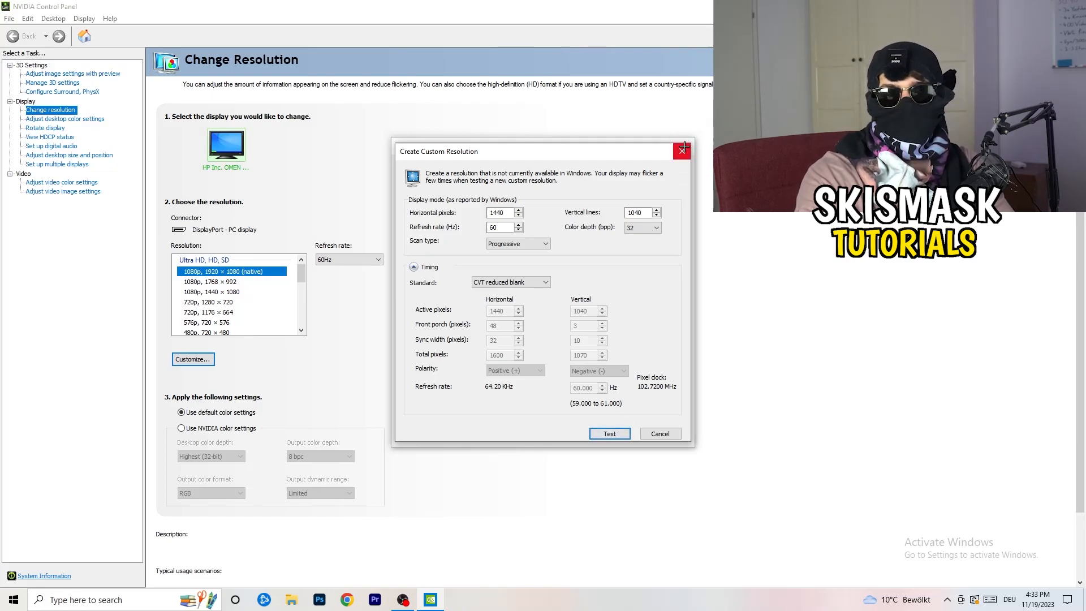
mouse_move(682, 151)
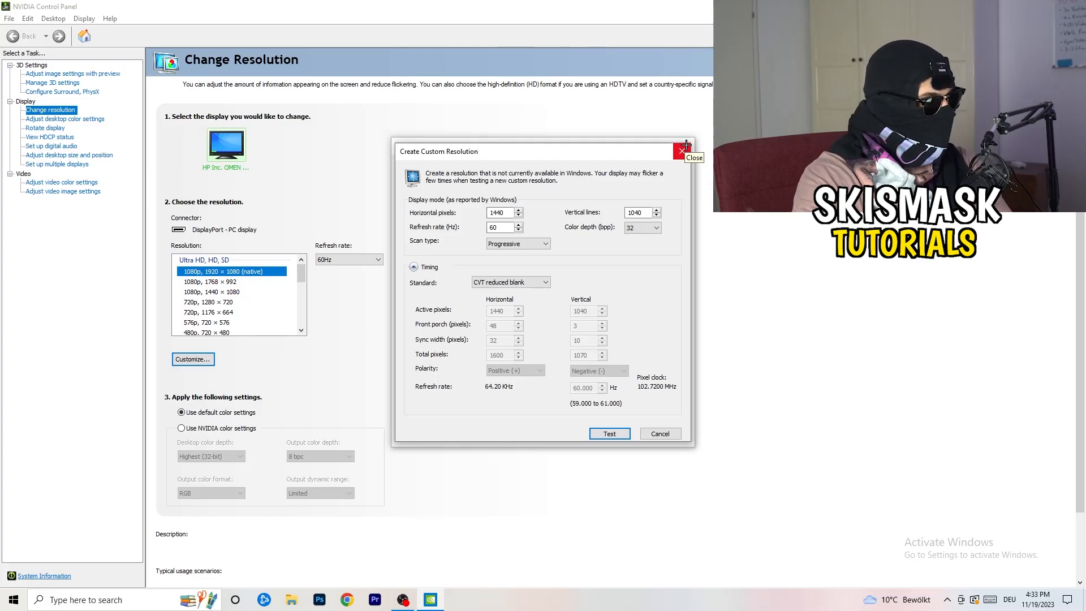
Step: Close the Create Custom Resolution dialog and launch Windows Settings from Start
click(659, 433)
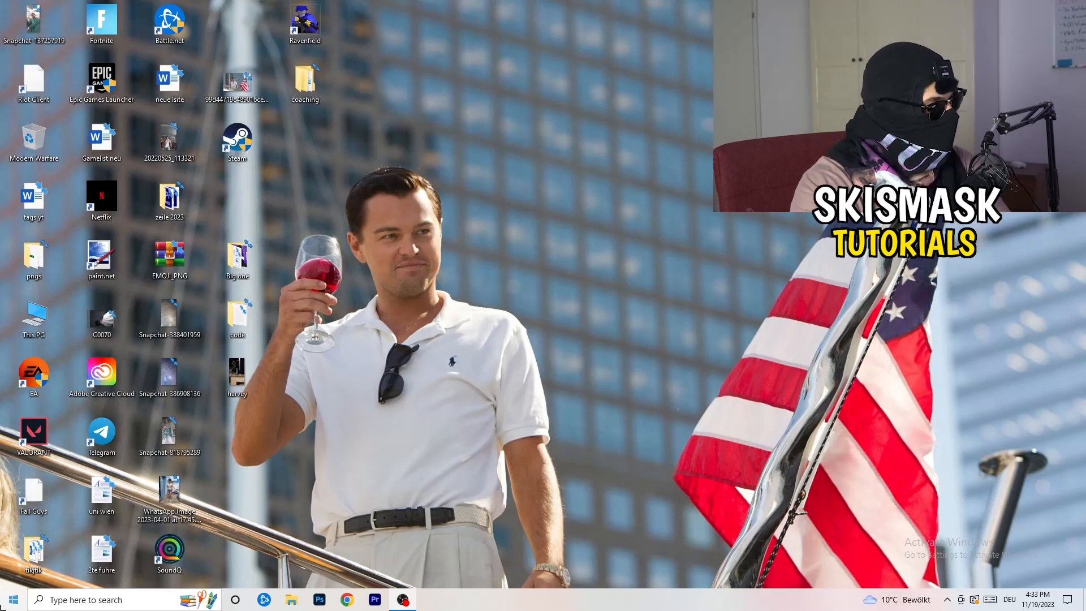
click(11, 599)
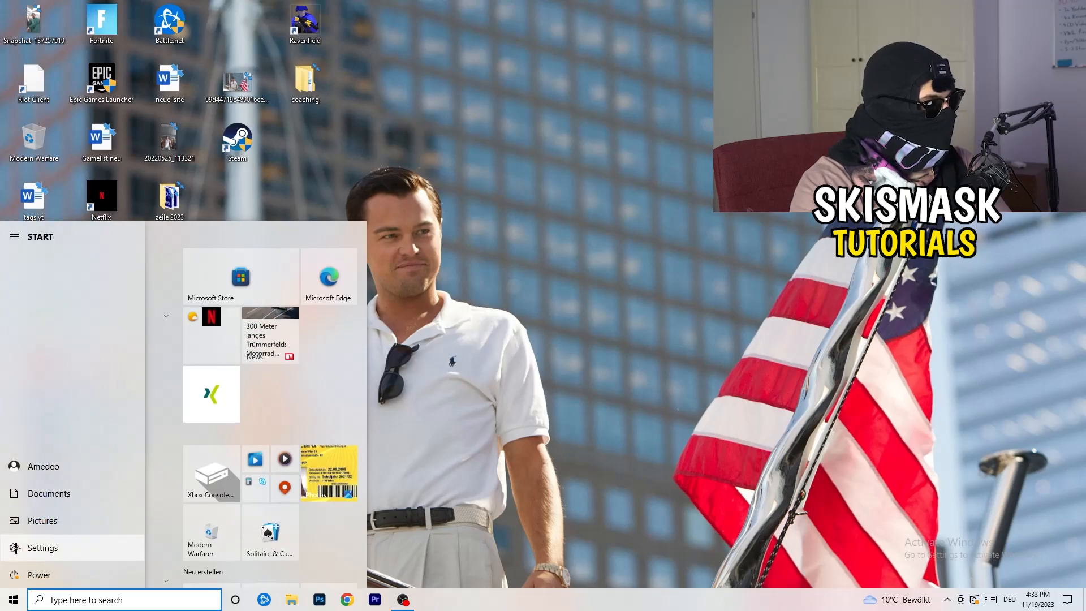
click(43, 548)
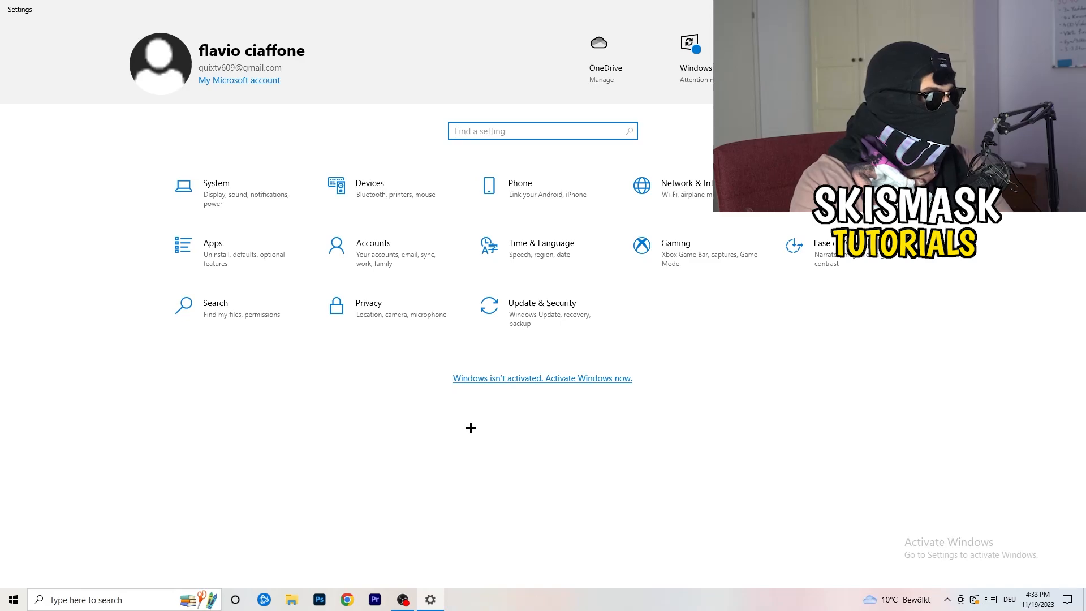
Step: Open System display settings and set Scale to 100% (Recommended)
click(216, 188)
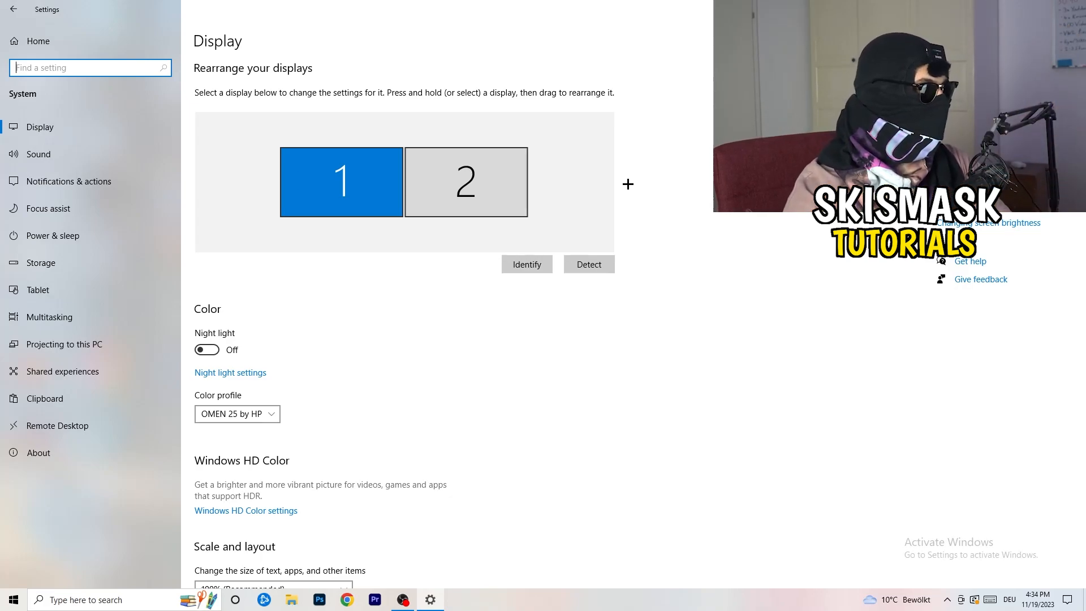
mouse_move(354, 263)
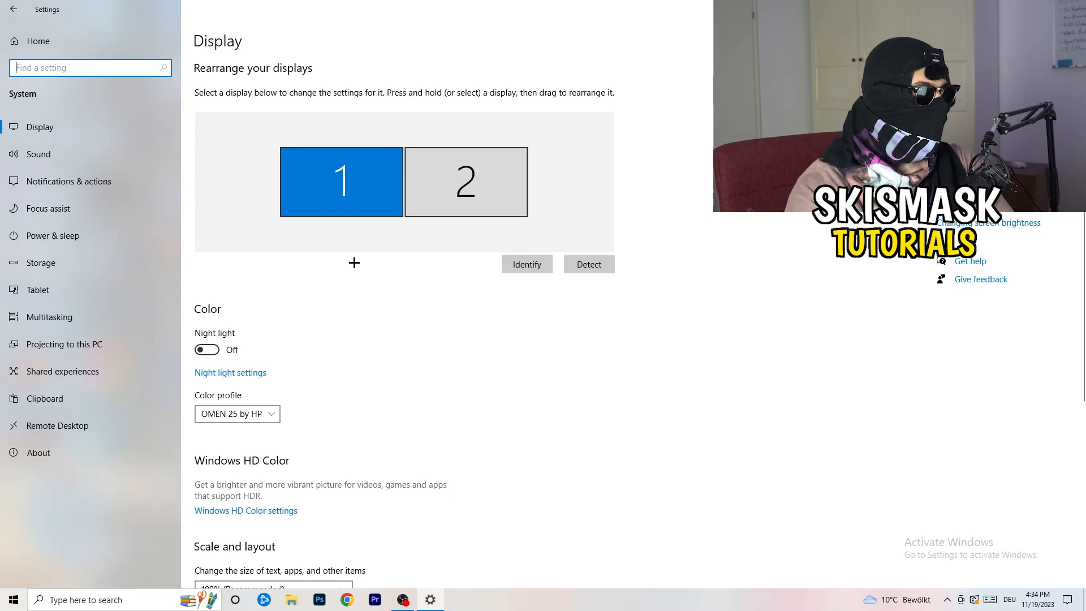
scroll(down, 3)
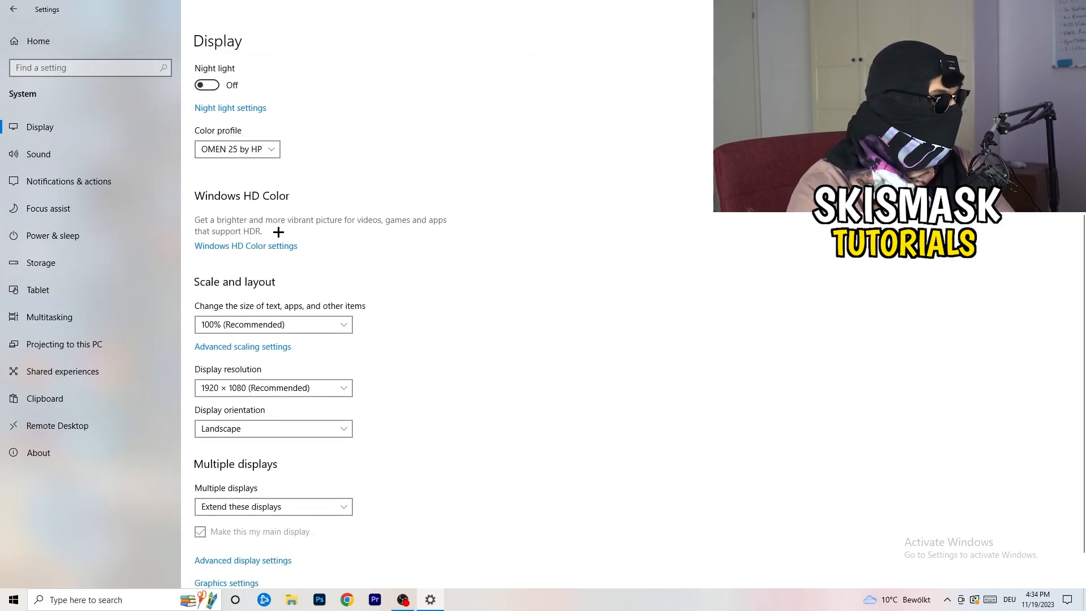
scroll(down, 3)
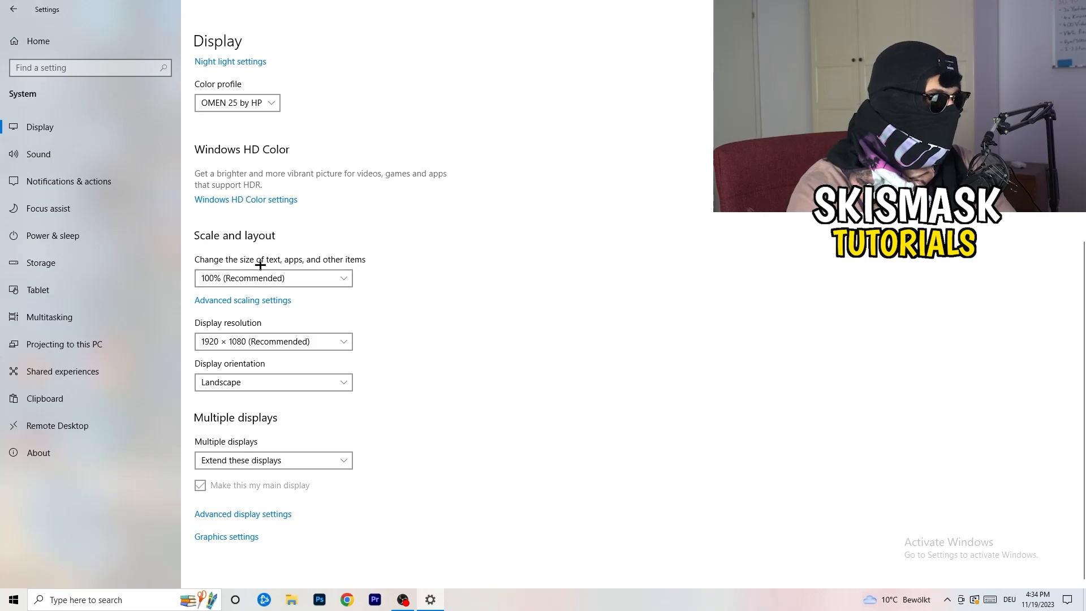
click(273, 278)
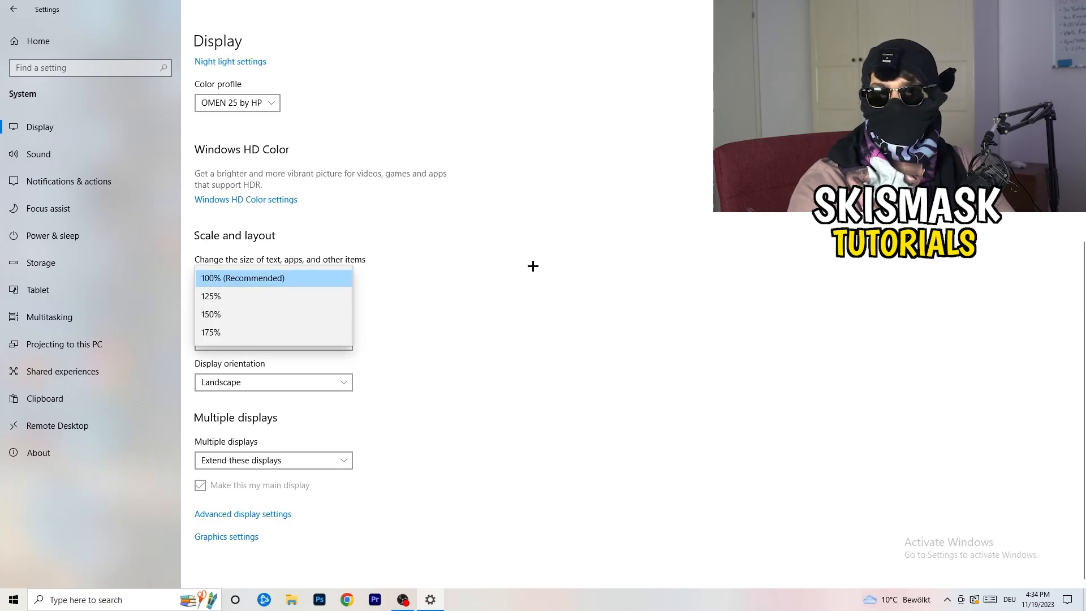
click(243, 278)
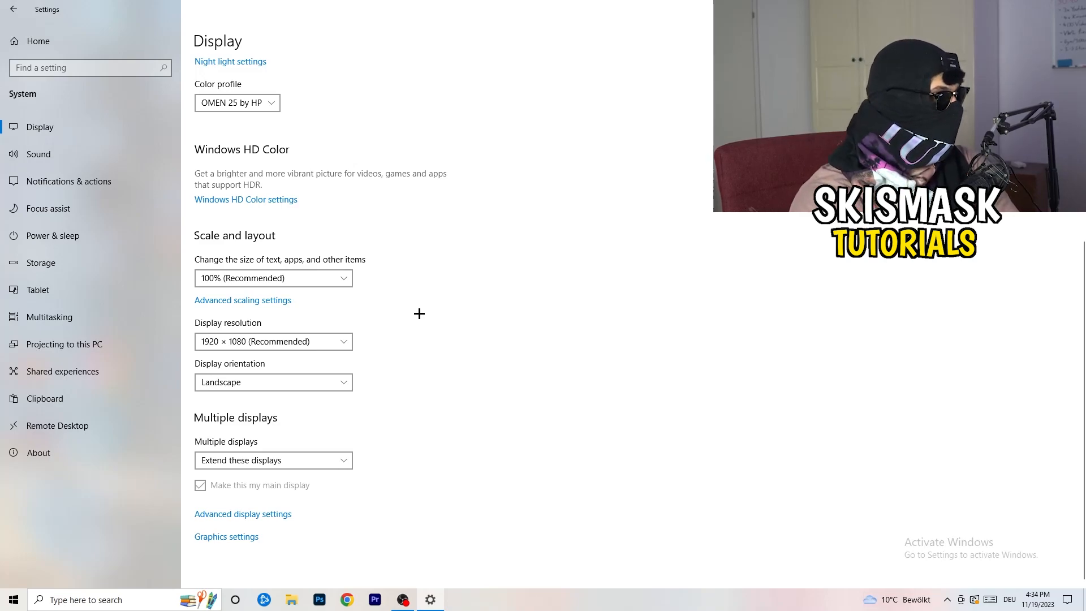
mouse_move(352, 424)
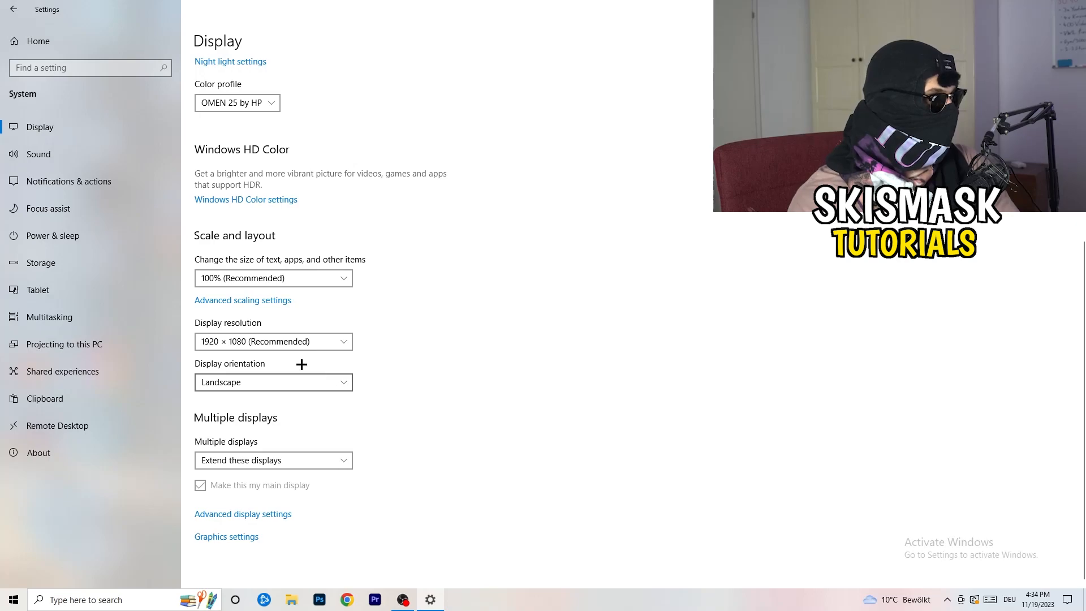
click(13, 9)
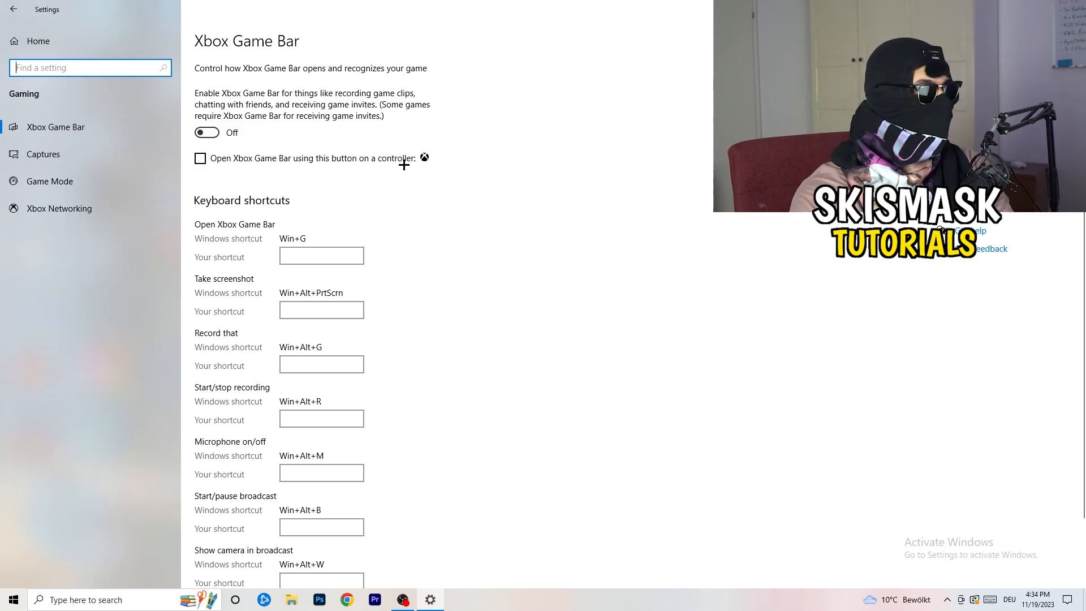
mouse_move(327, 161)
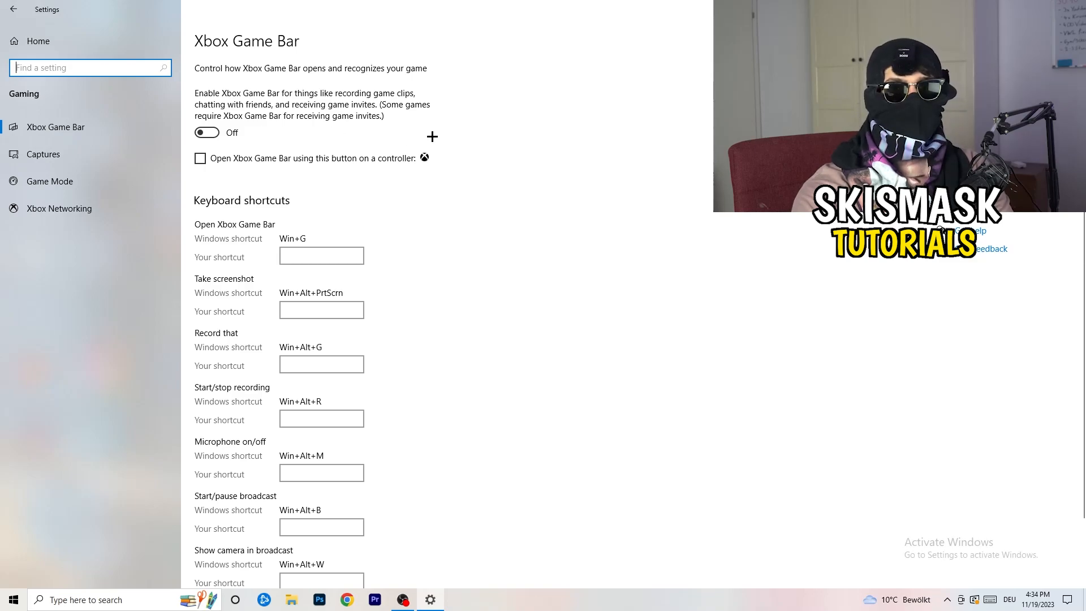
mouse_move(607, 120)
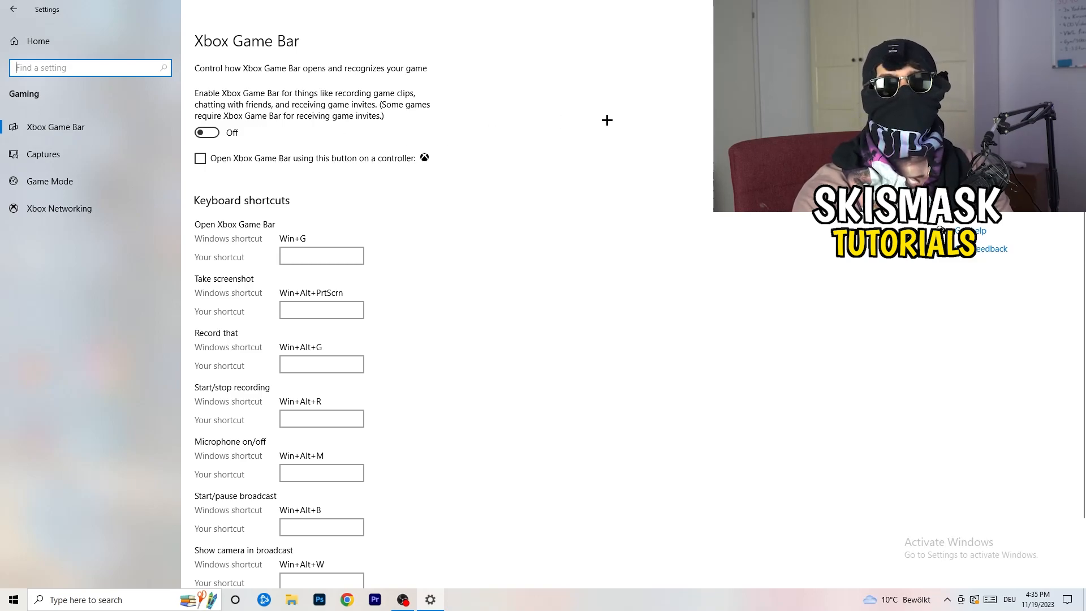
mouse_move(272, 145)
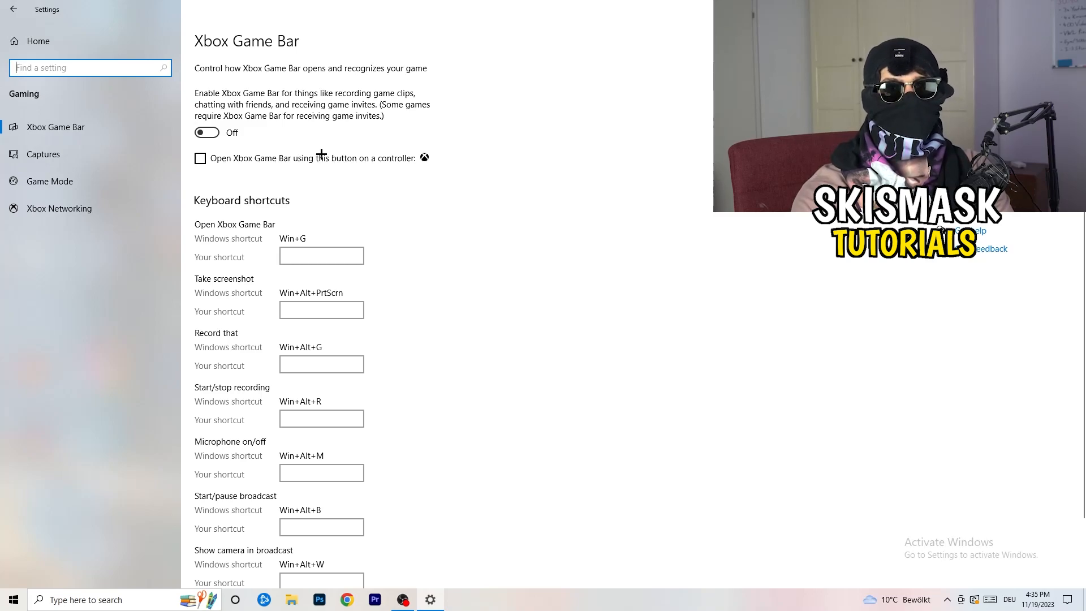
mouse_move(303, 140)
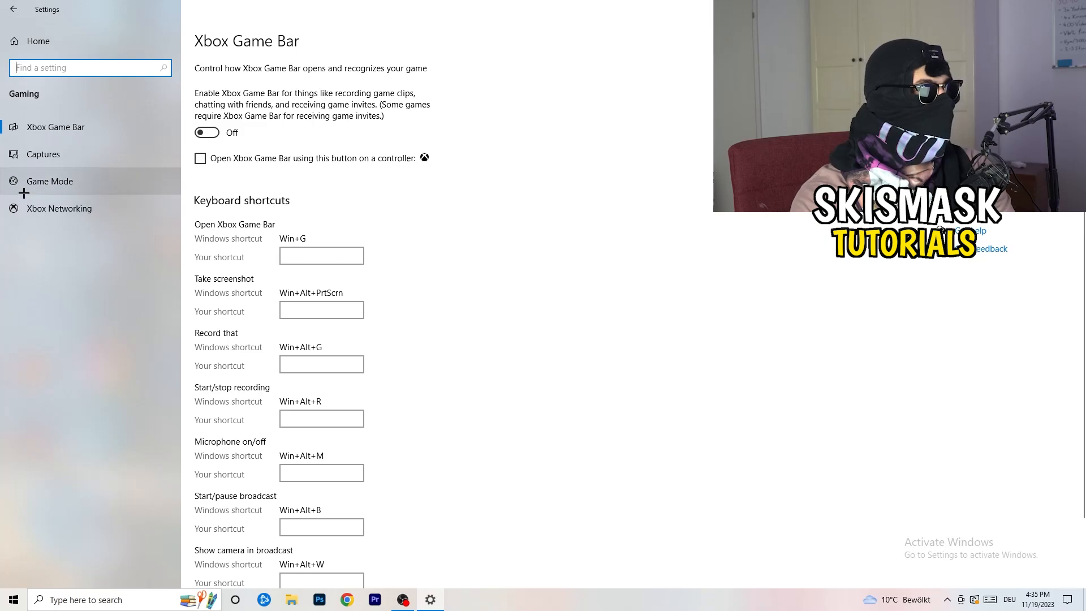
Step: Open the Game Mode page and confirm the Game Mode toggle is On
click(49, 181)
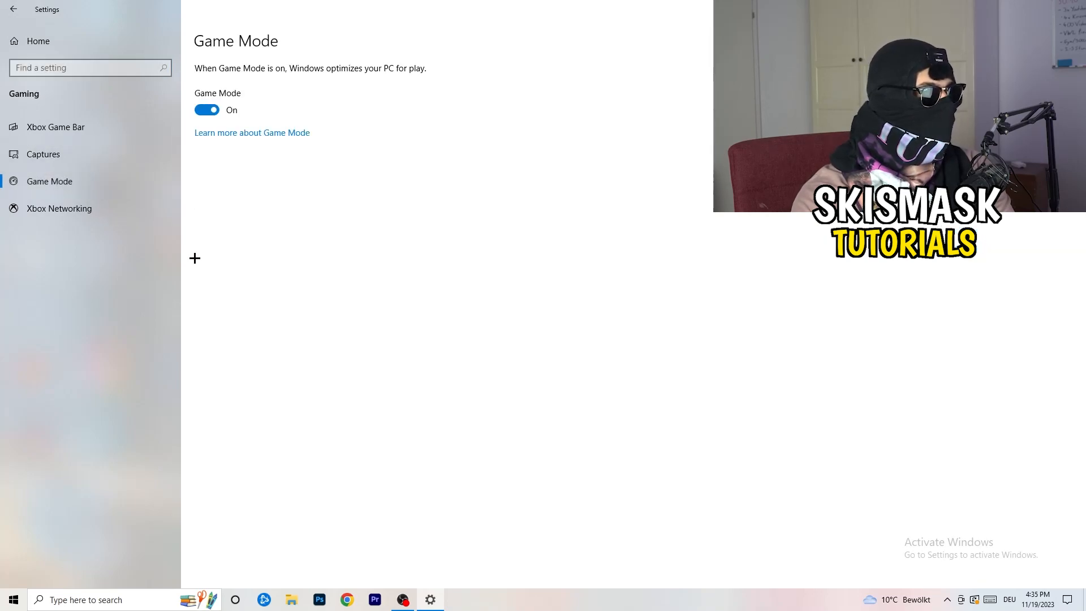
mouse_move(328, 215)
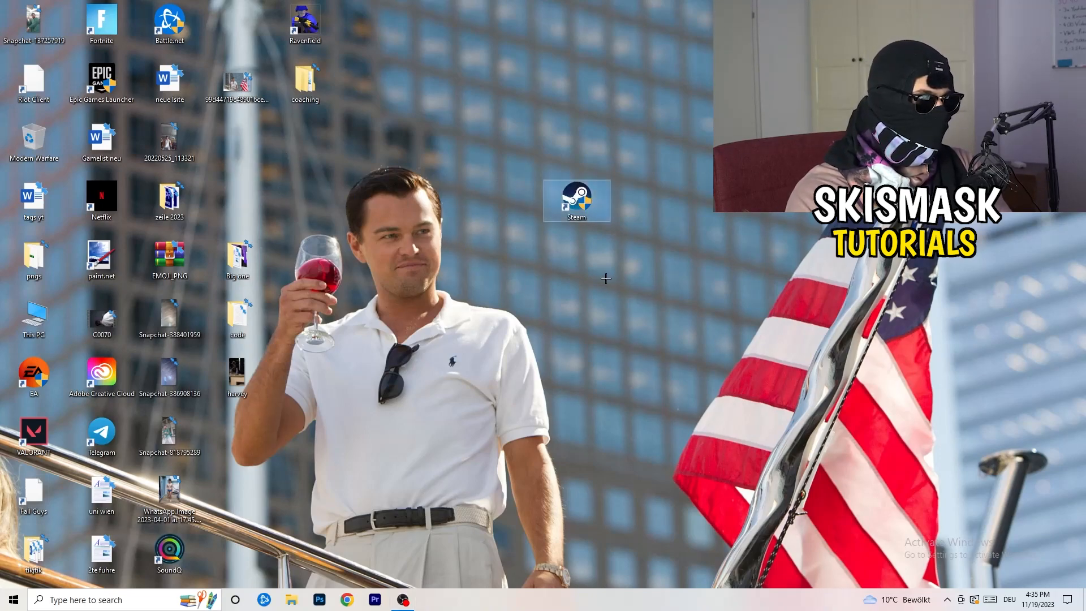
Step: In the Steam shortcut's Properties, enable Windows 8 compatibility mode and run as administrator
right_click(576, 201)
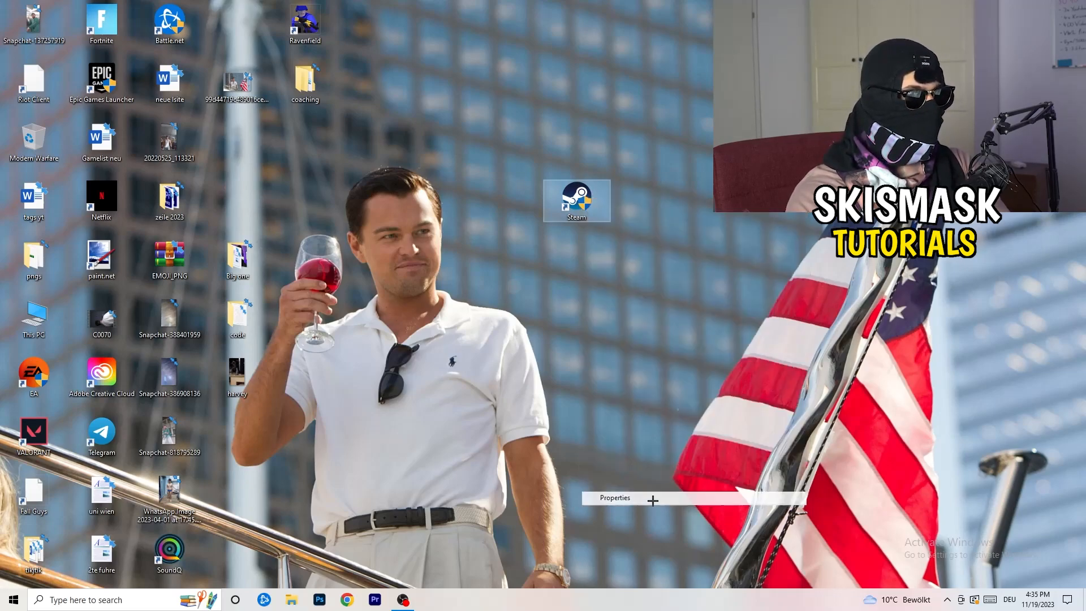
click(614, 497)
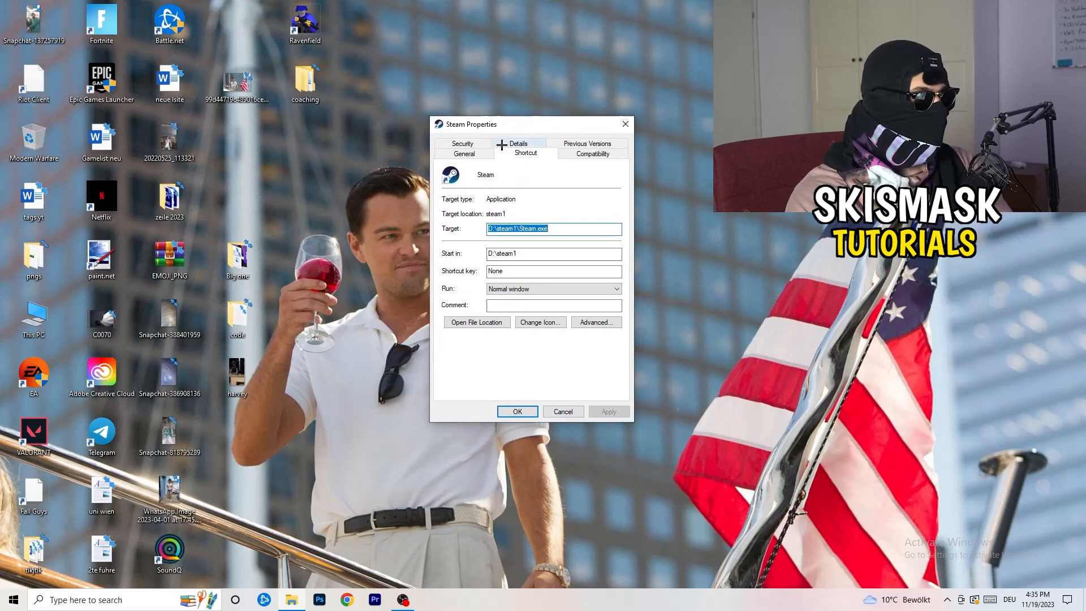
drag(475, 124, 465, 105)
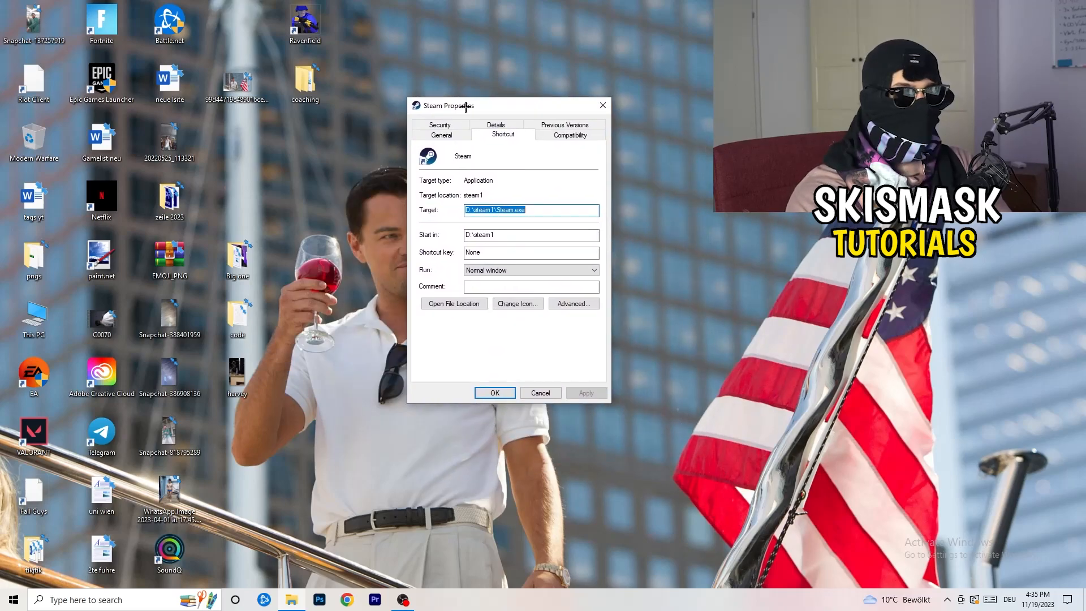
click(570, 135)
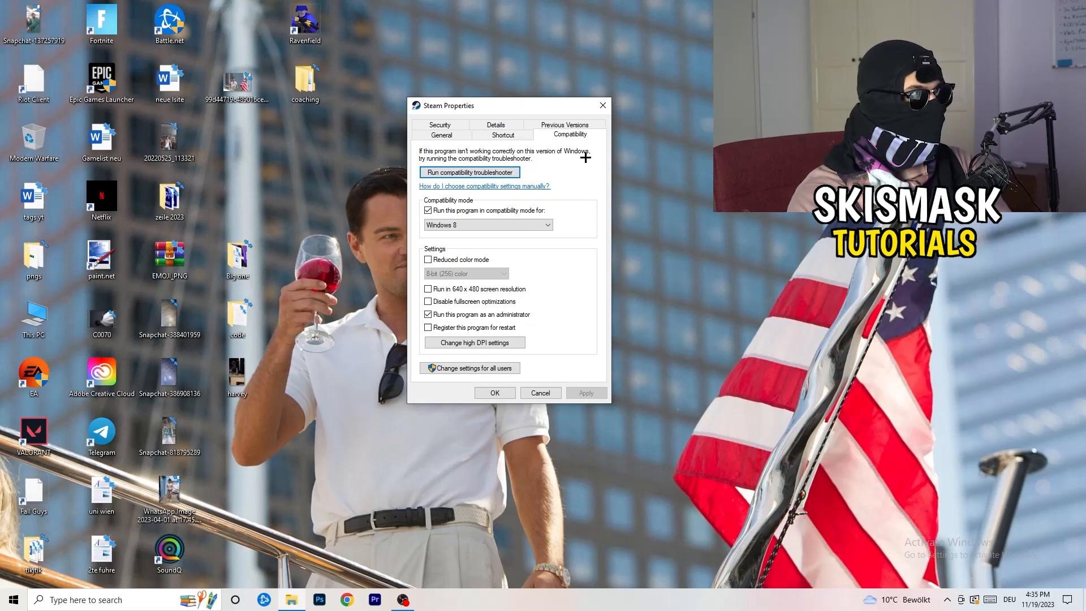
click(428, 210)
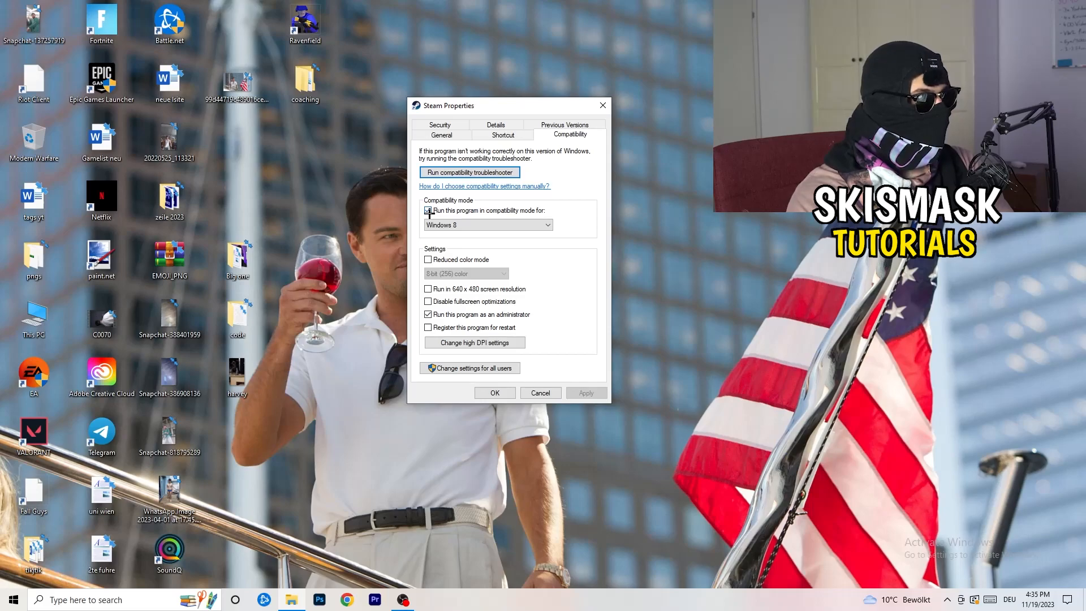
click(428, 210)
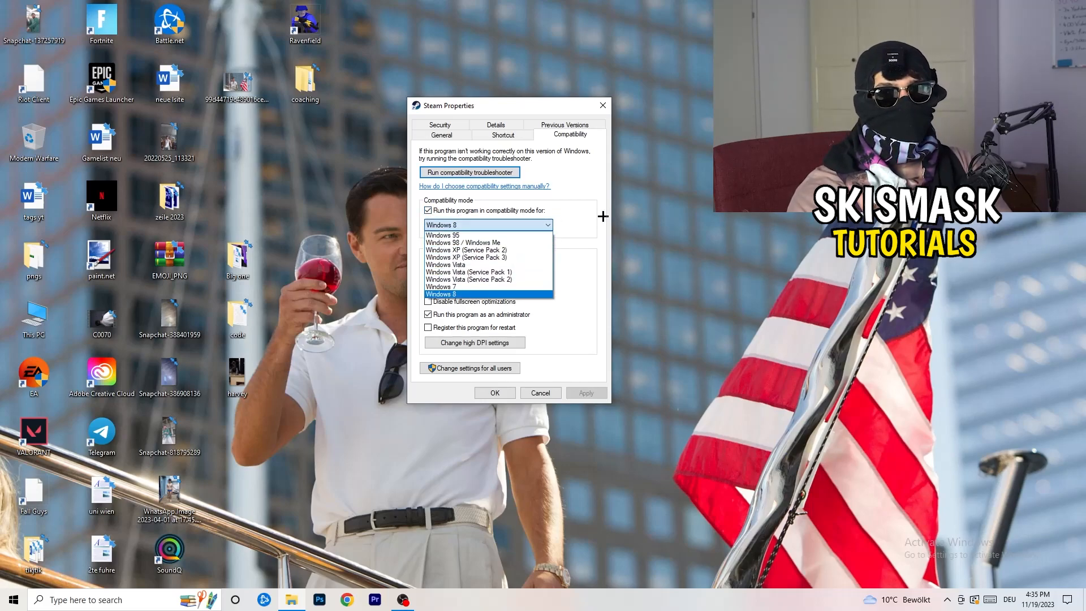
click(488, 294)
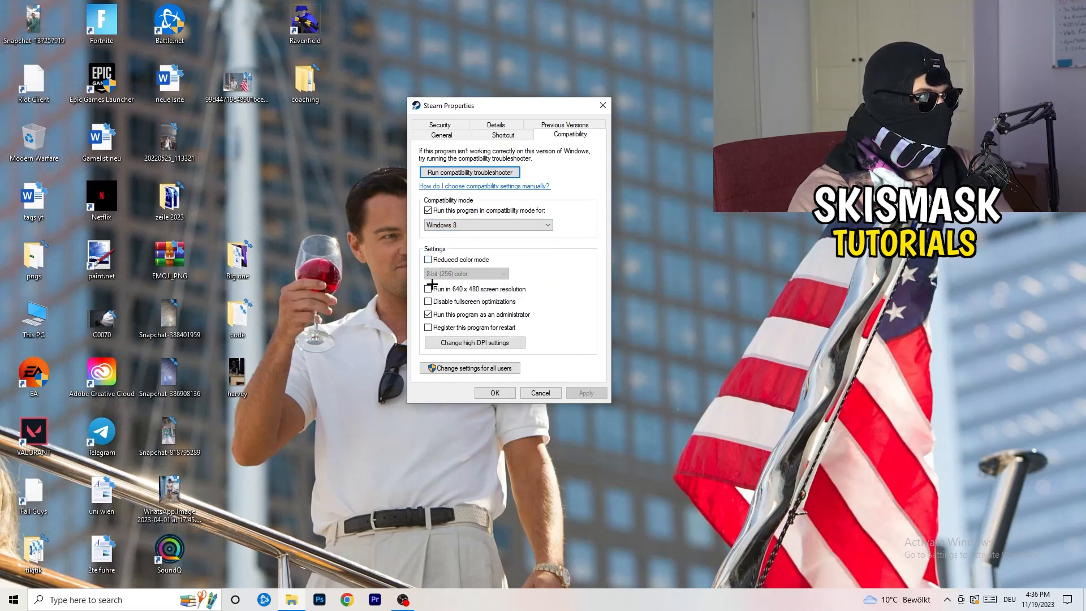
mouse_move(487, 299)
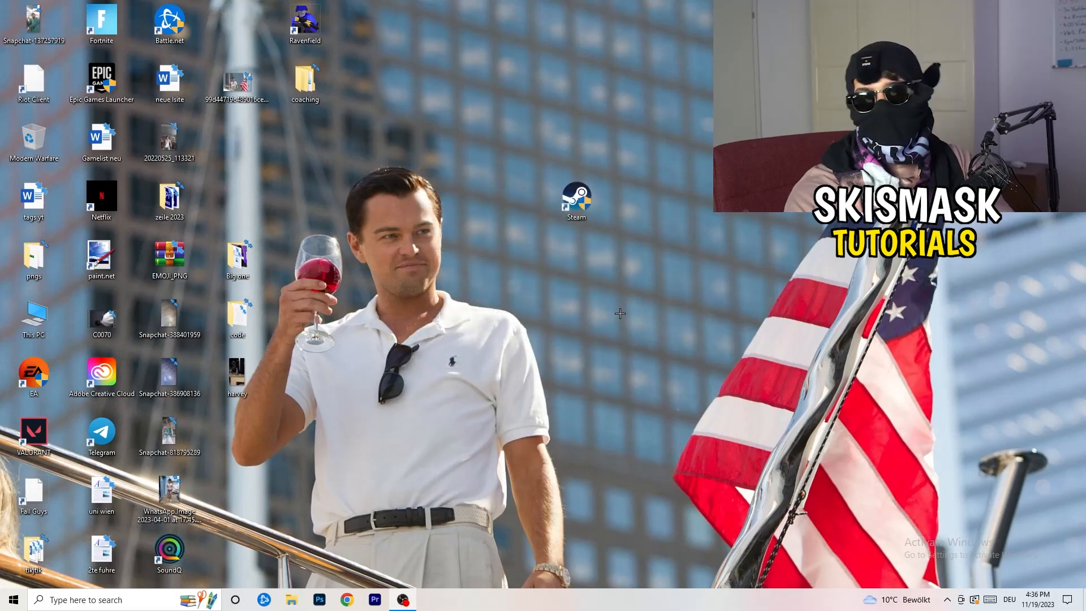
mouse_move(612, 311)
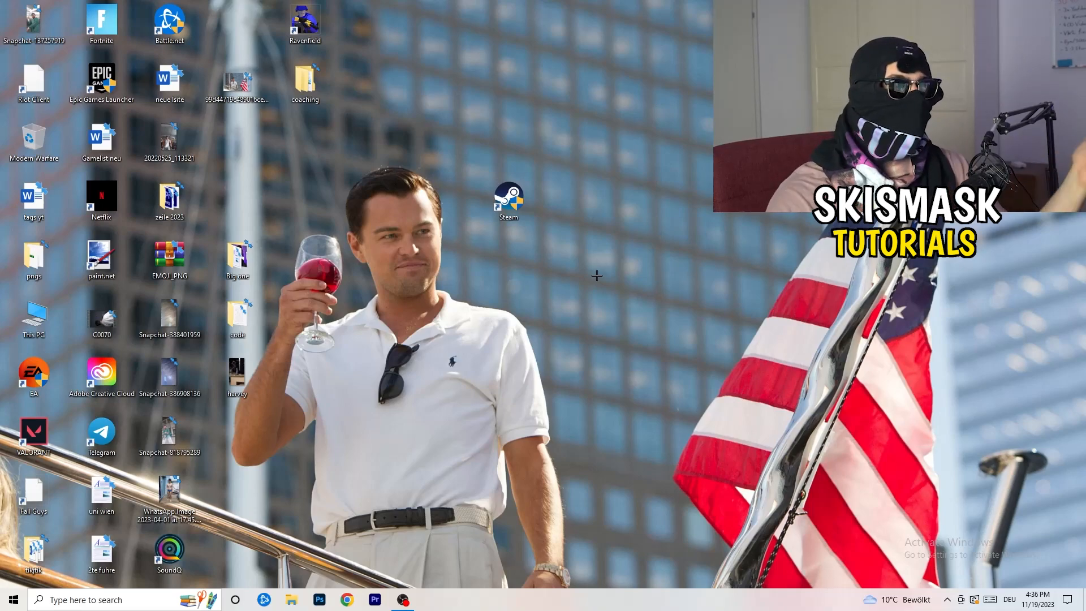
mouse_move(572, 187)
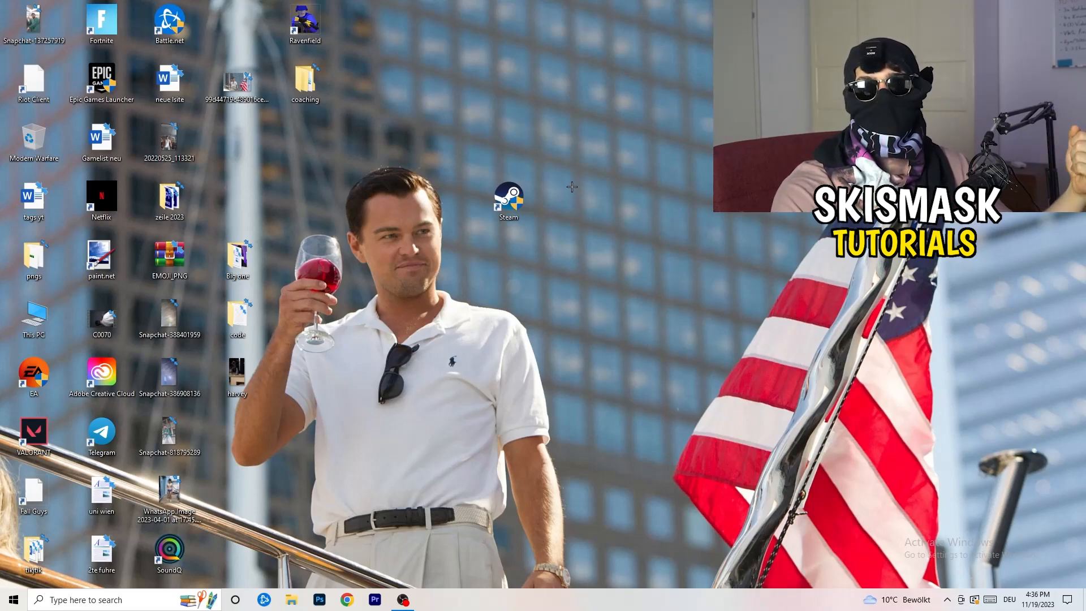
Step: Select the Steam desktop shortcut and dismiss its options menu
click(509, 197)
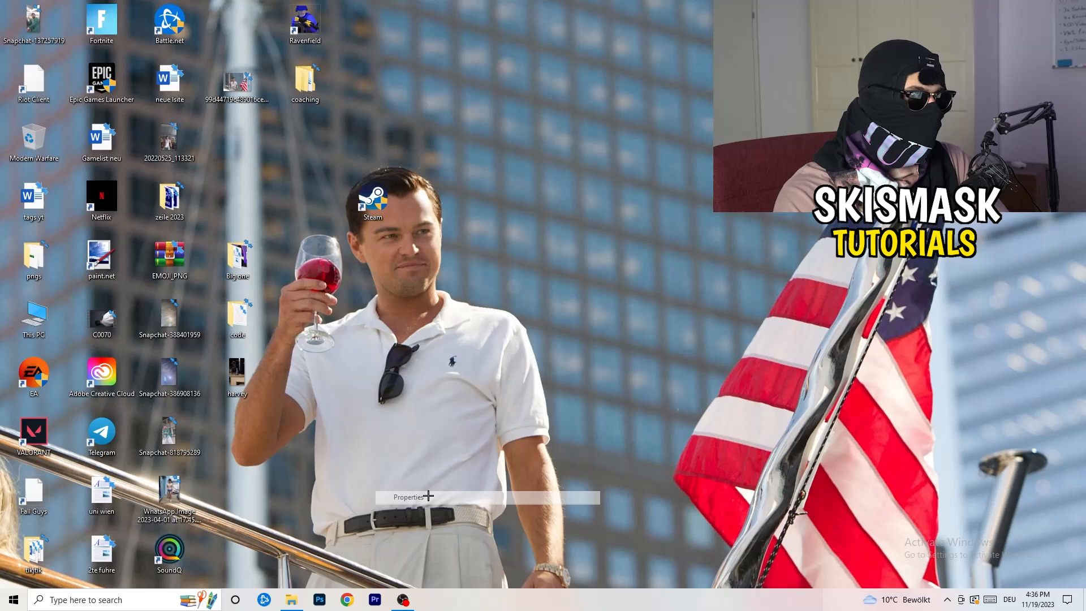
click(407, 497)
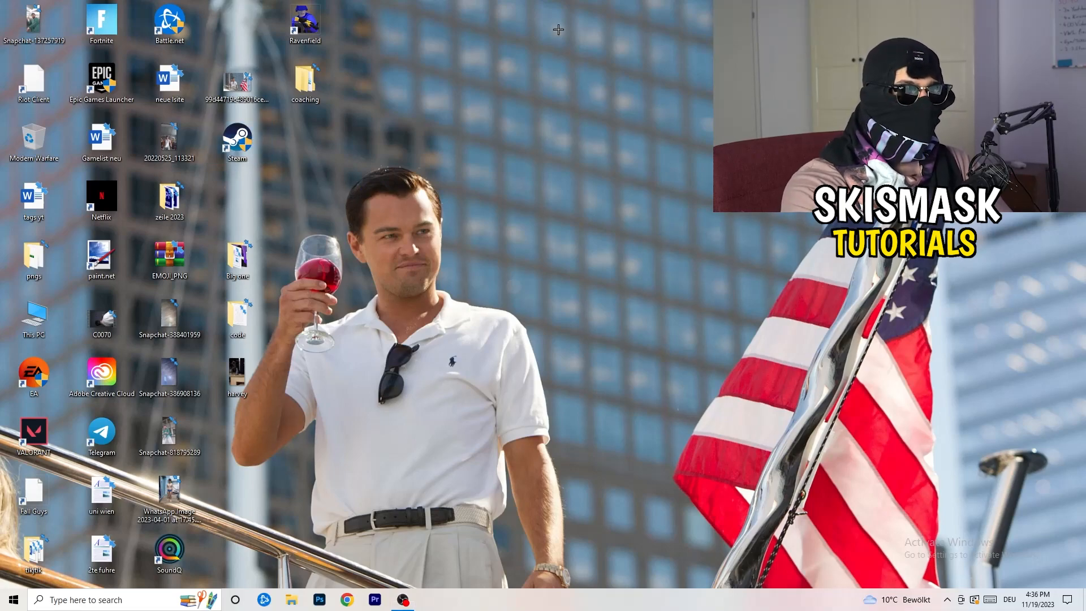
mouse_move(551, 267)
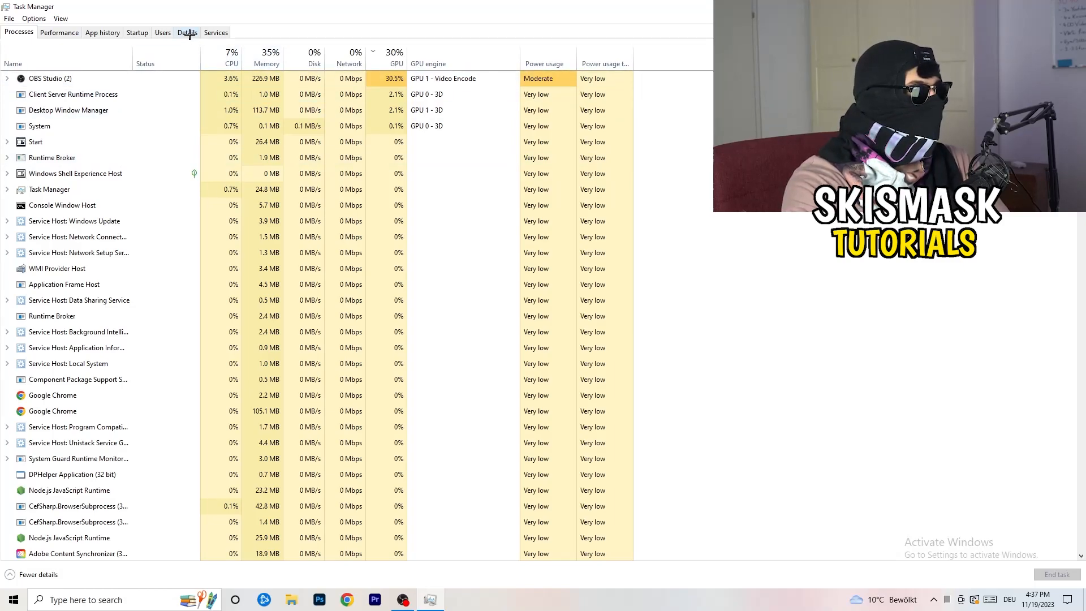
Step: Switch Task Manager to the Details tab and select the Creative Cloud UI Helper process
click(188, 33)
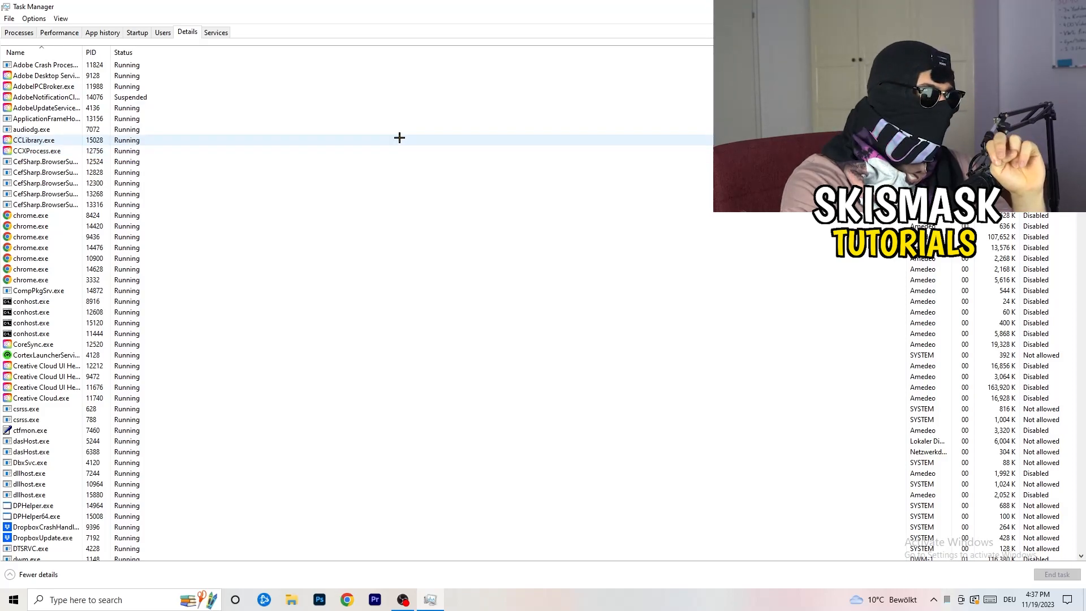
mouse_move(240, 135)
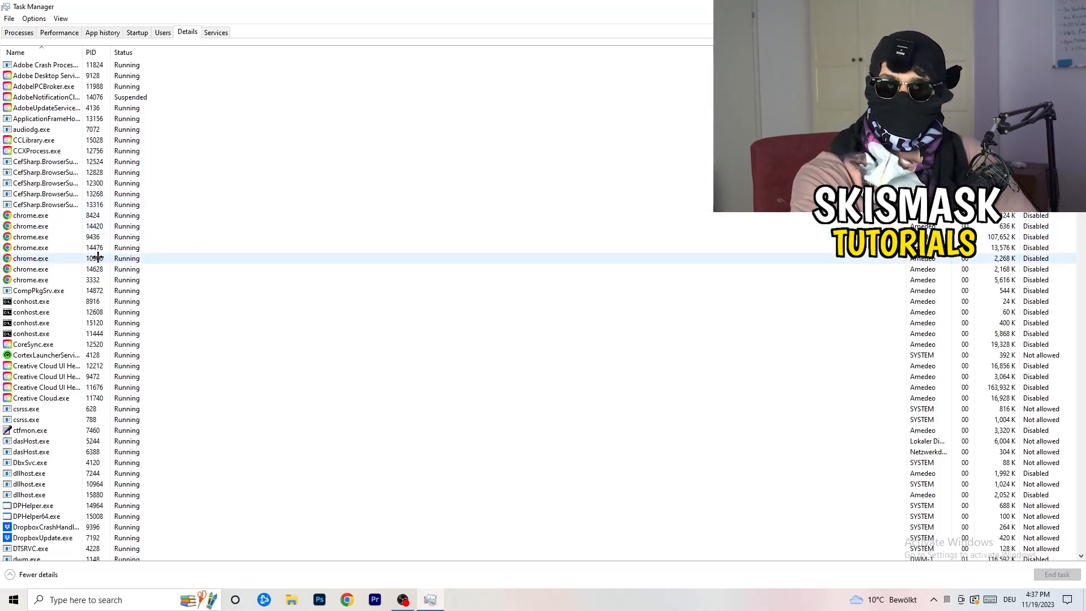
click(46, 376)
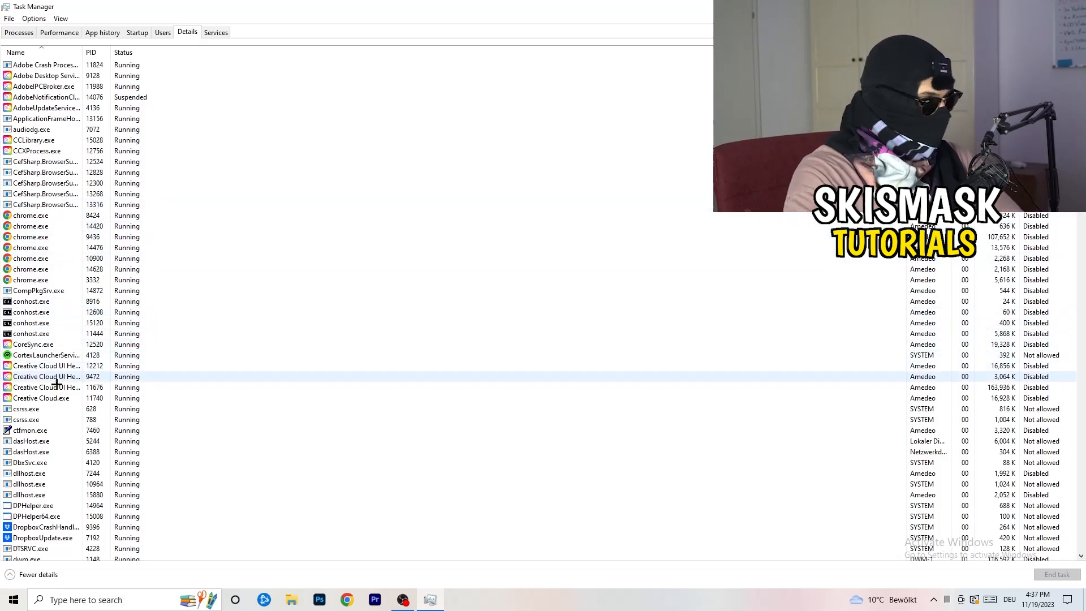
click(32, 452)
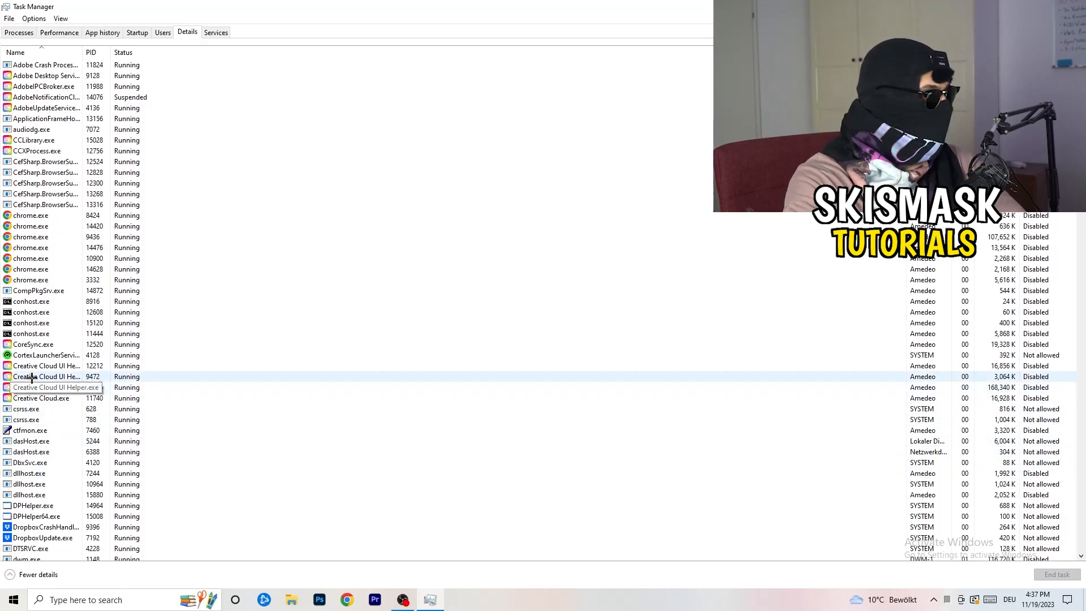
Step: Show the Set priority levels (Realtime, High, Normal) for Creative Cloud UI Helper.exe
right_click(45, 377)
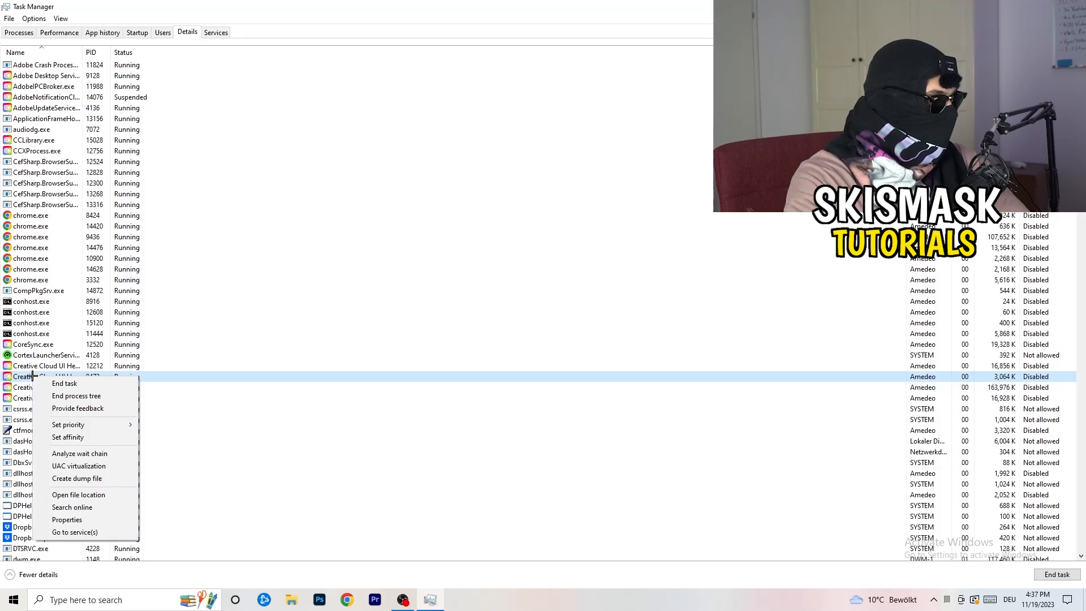
click(68, 424)
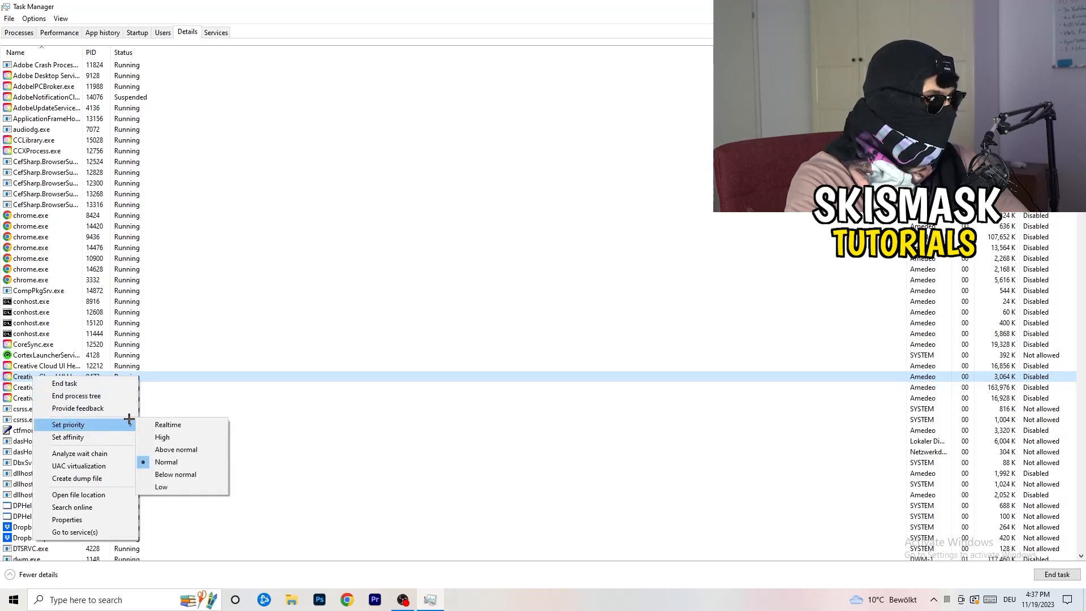
mouse_move(163, 437)
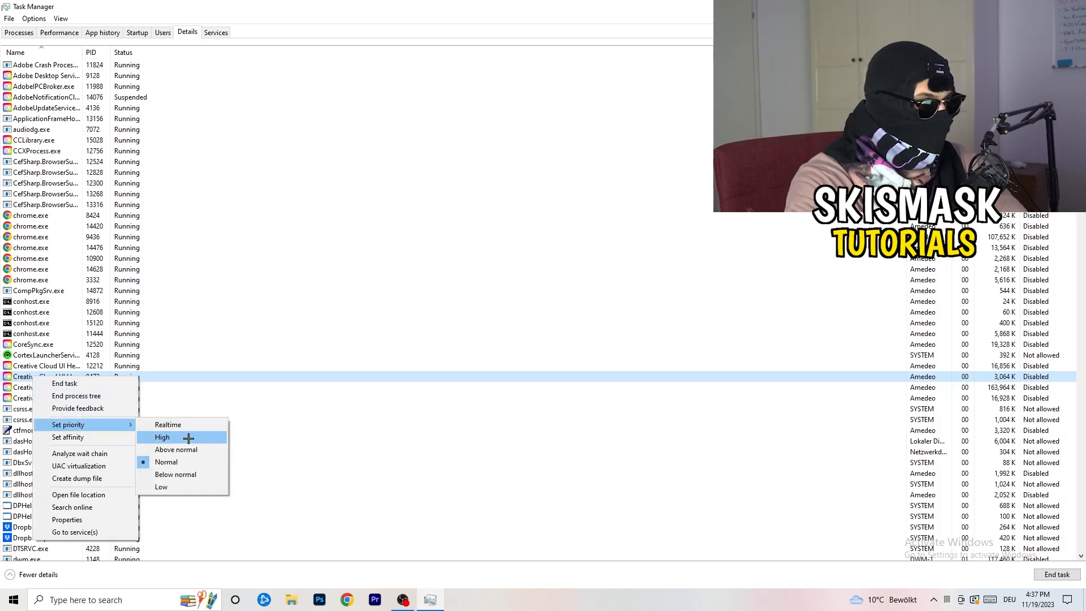
mouse_move(482, 318)
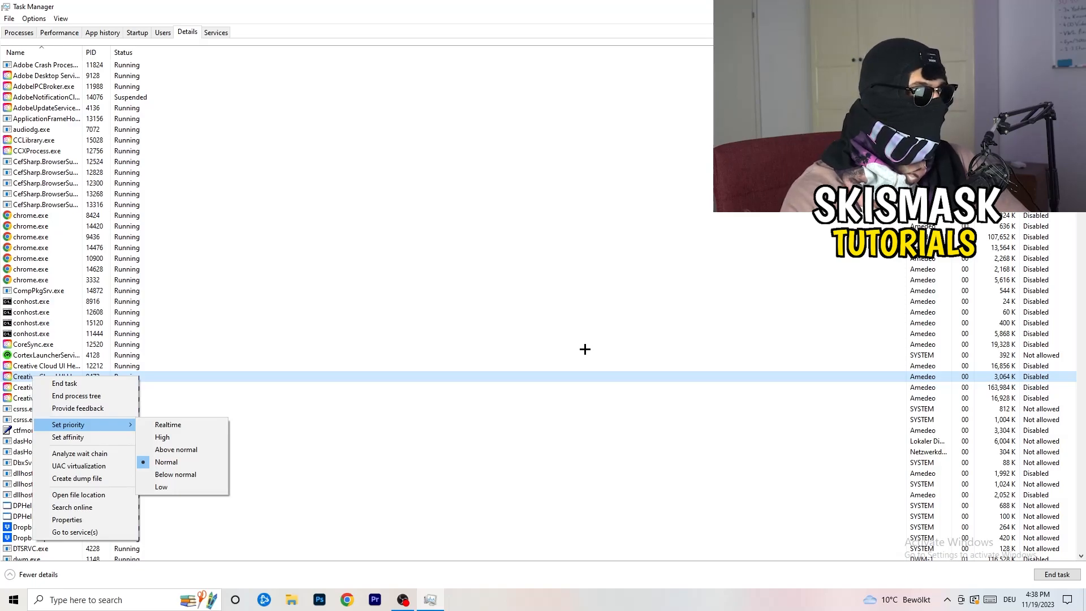
mouse_move(586, 350)
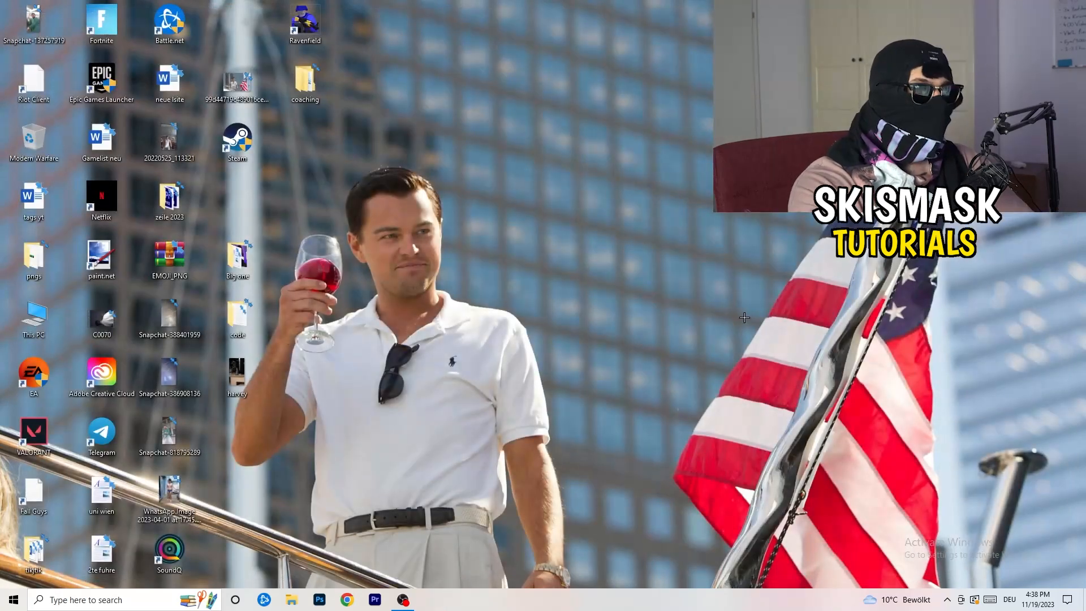
mouse_move(804, 330)
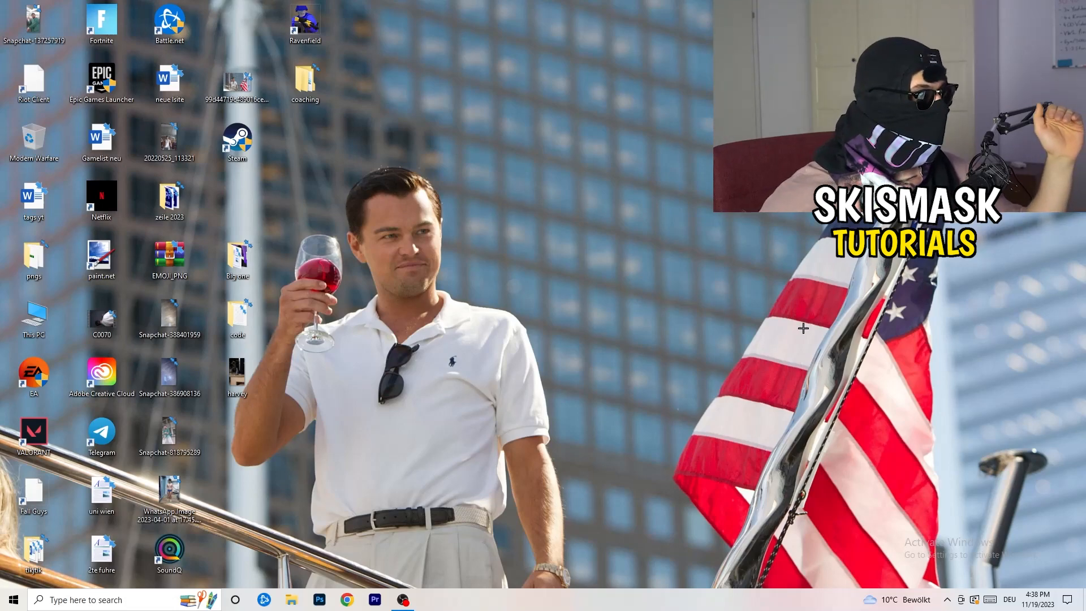